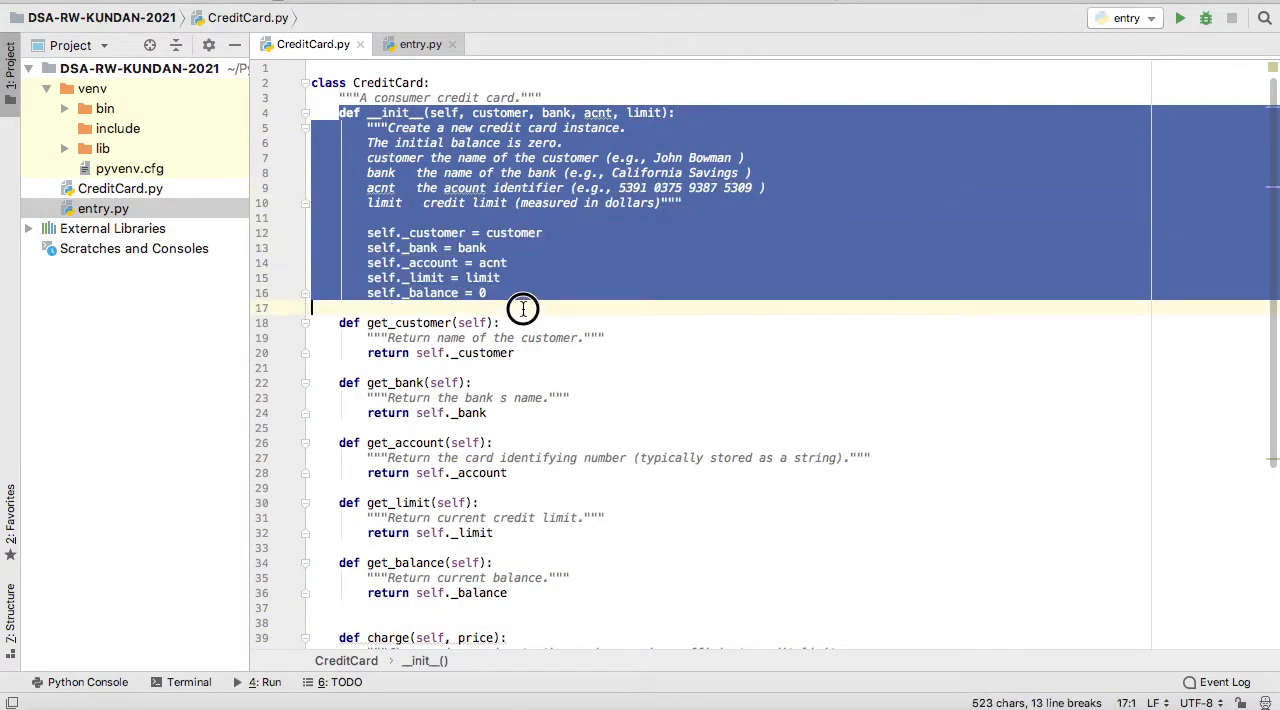
# - Review the getter methods in CreditCard.py before editing entry.py
pyautogui.click(336, 322)
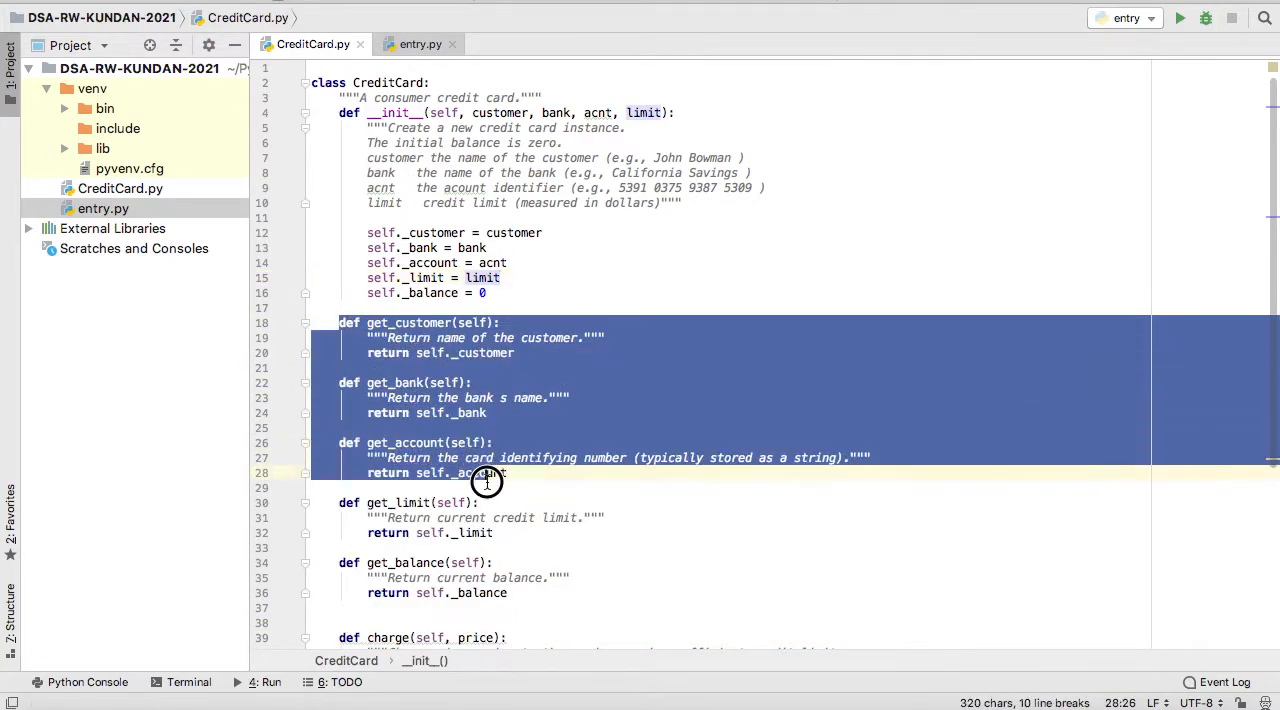
pyautogui.click(504, 278)
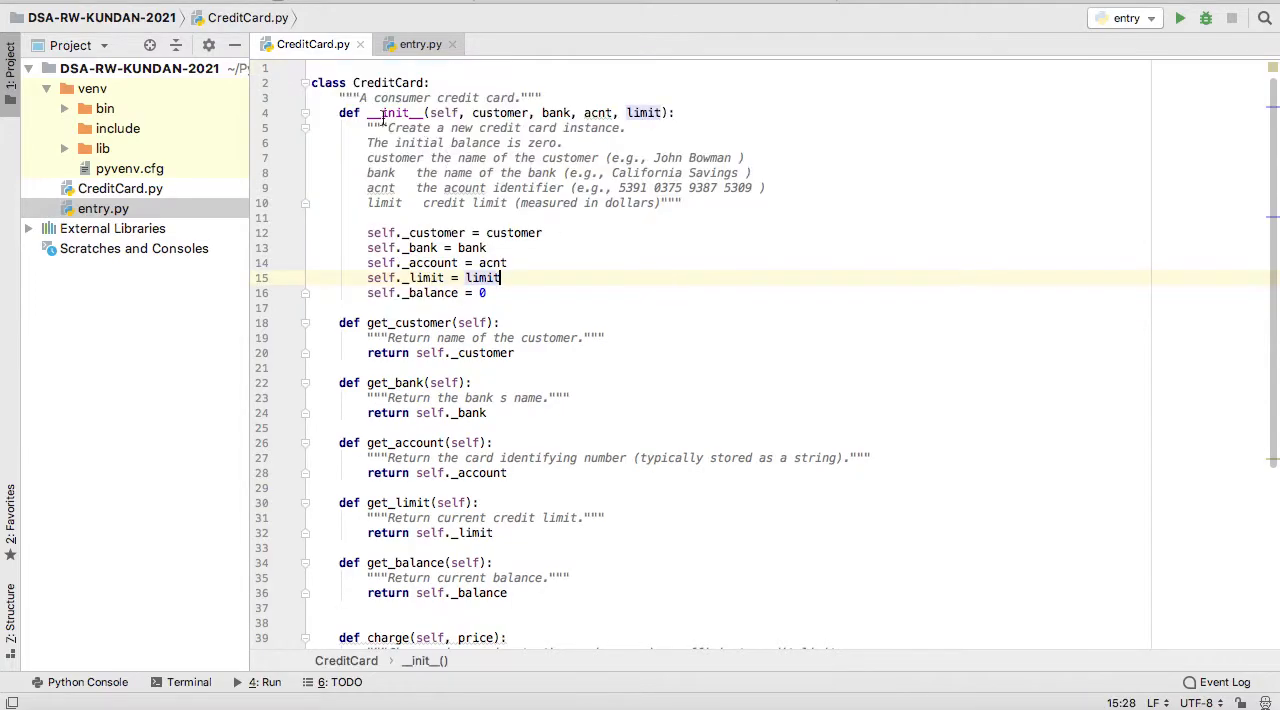
pyautogui.moveTo(368, 112); pyautogui.dragTo(510, 278)
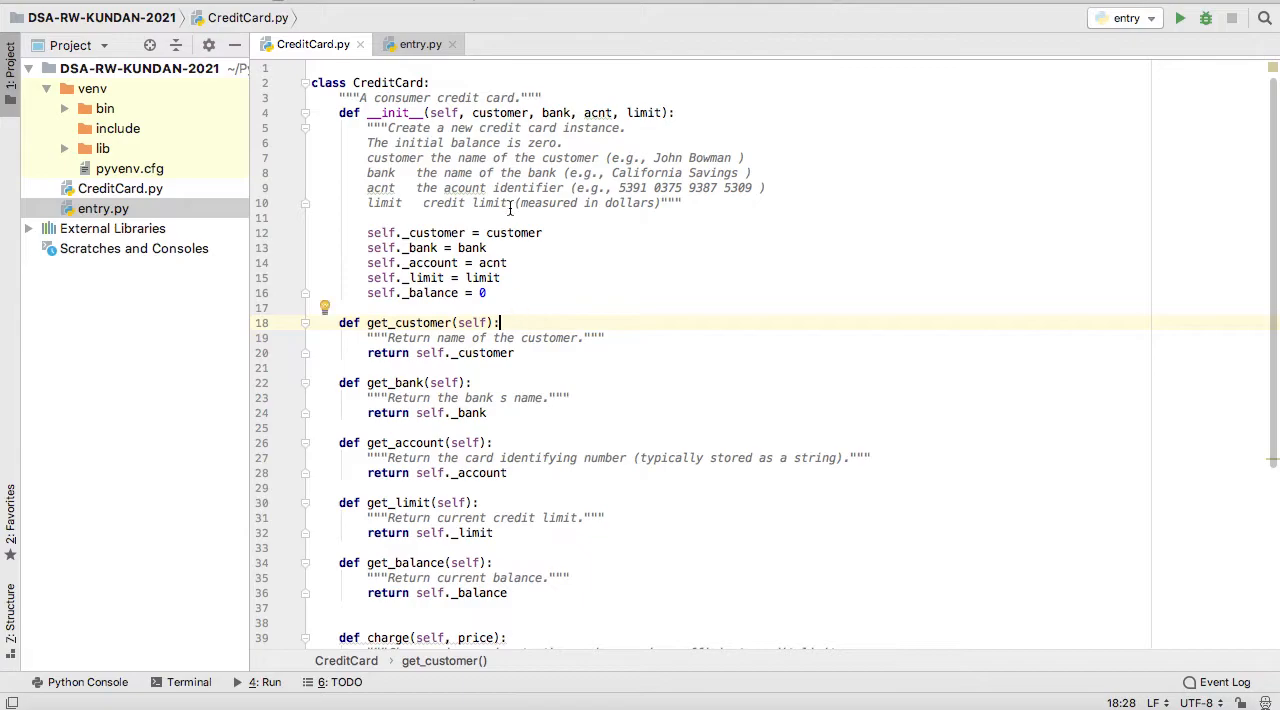
# - Write 'import CreditCard as CC' on line 2 of entry.py
pyautogui.click(420, 44)
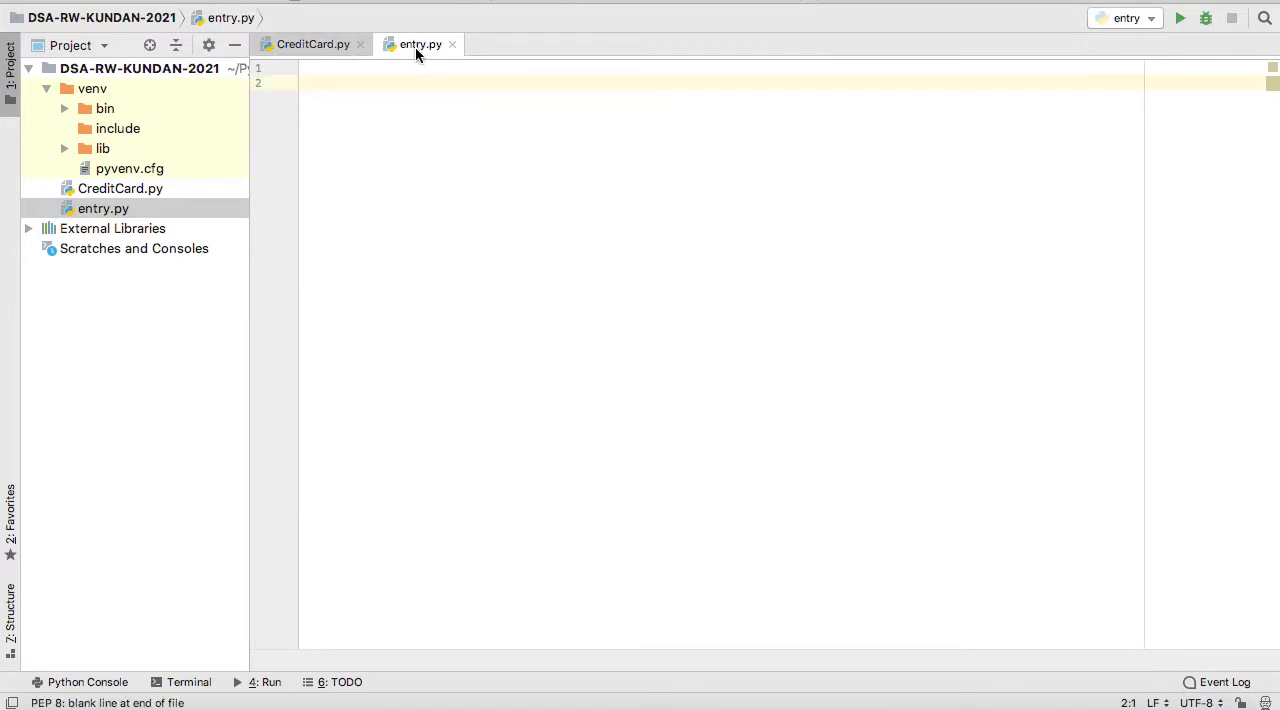
pyautogui.moveTo(484, 208)
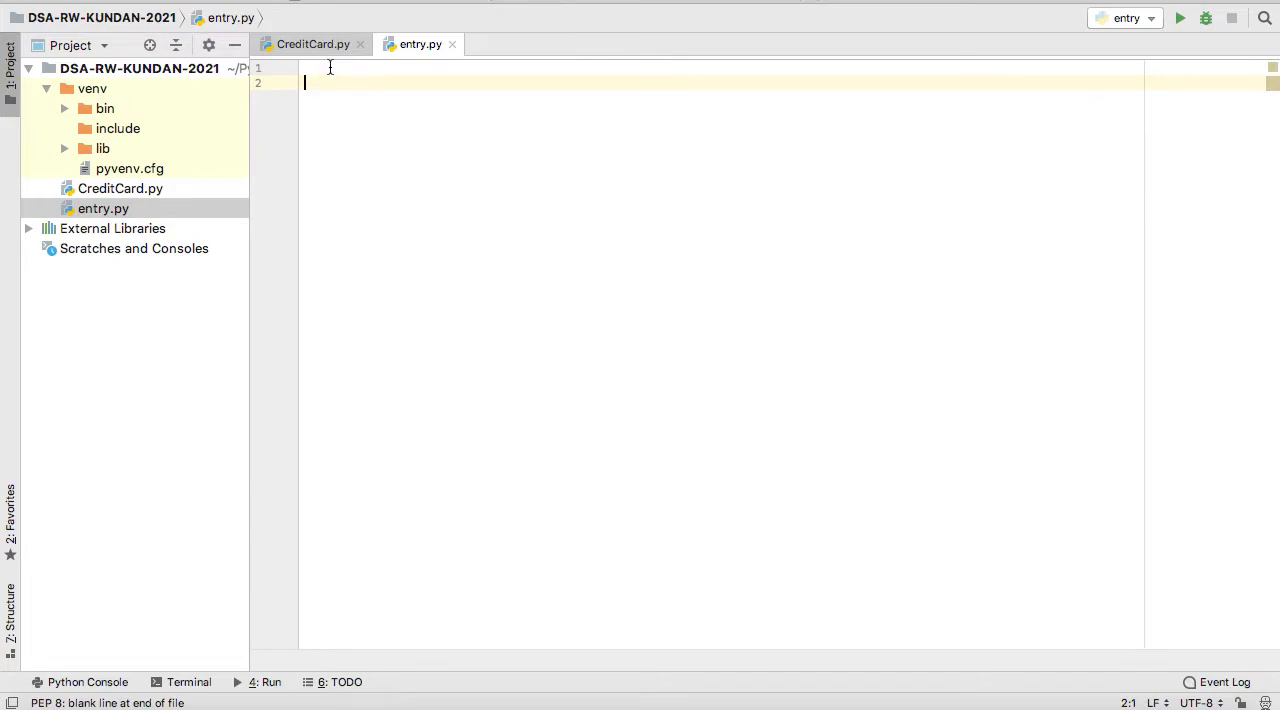
pyautogui.click(312, 44)
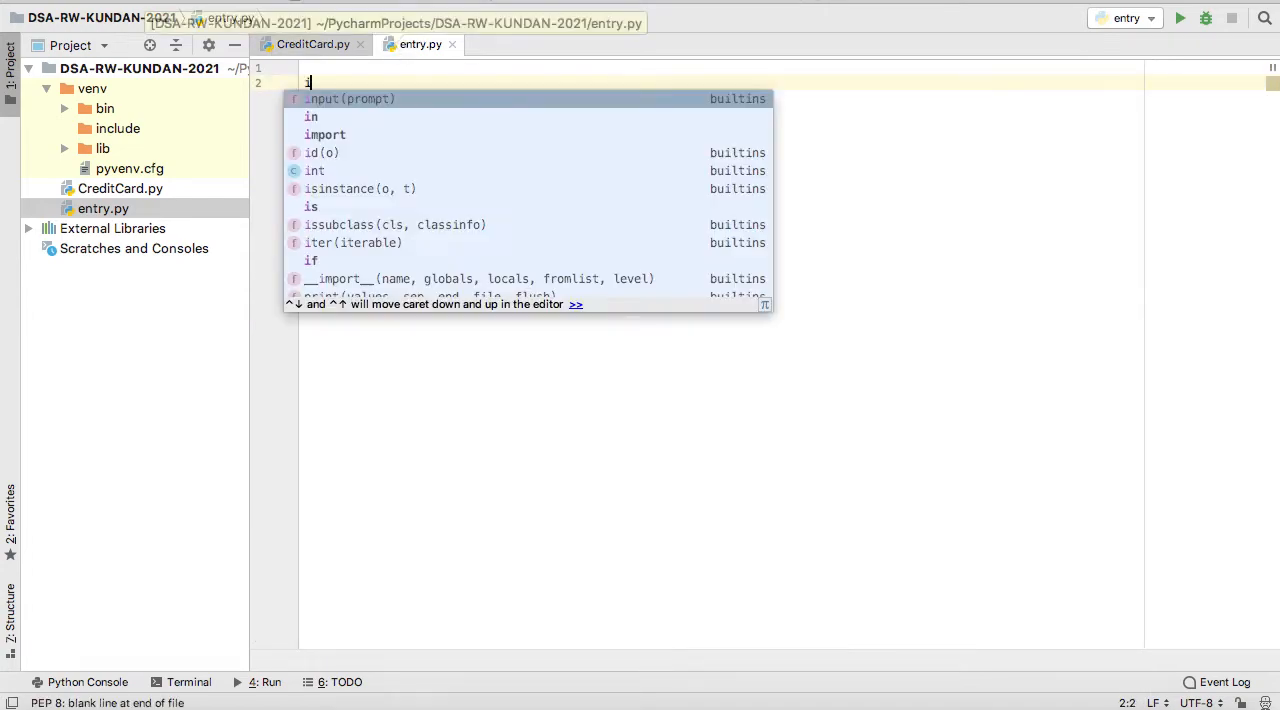
pyautogui.write('import')
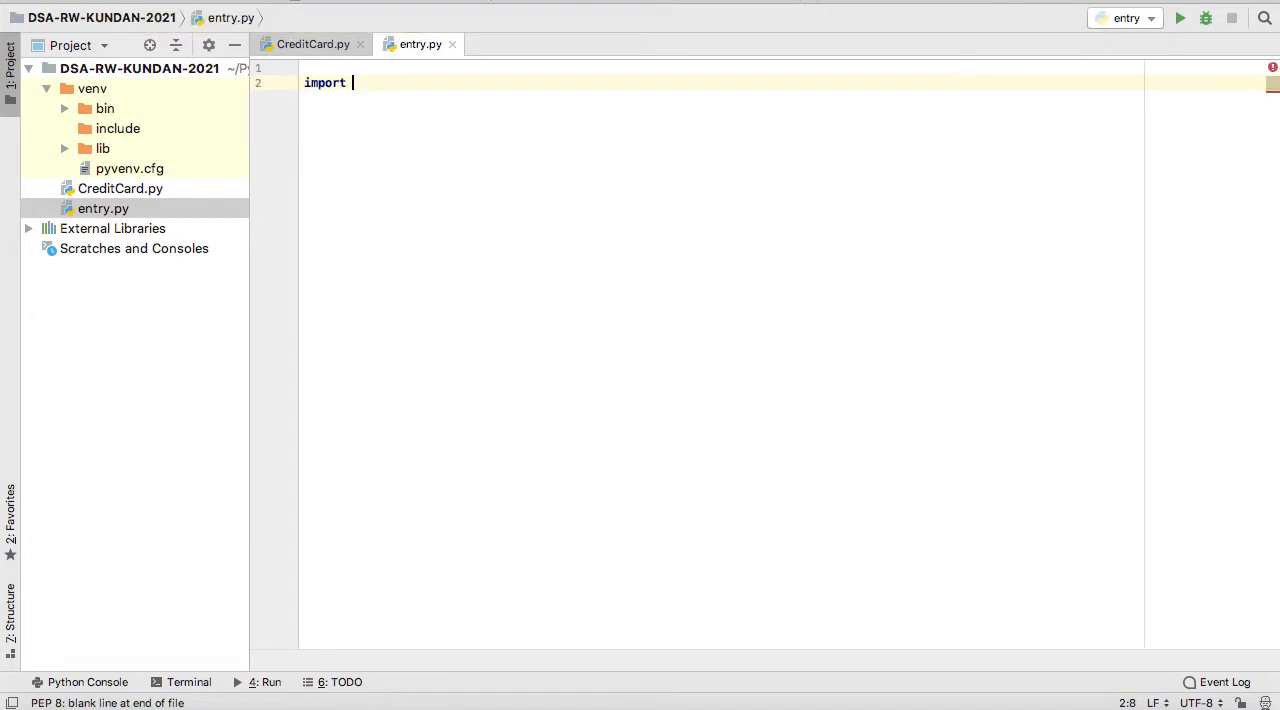
pyautogui.write('CreditCard')
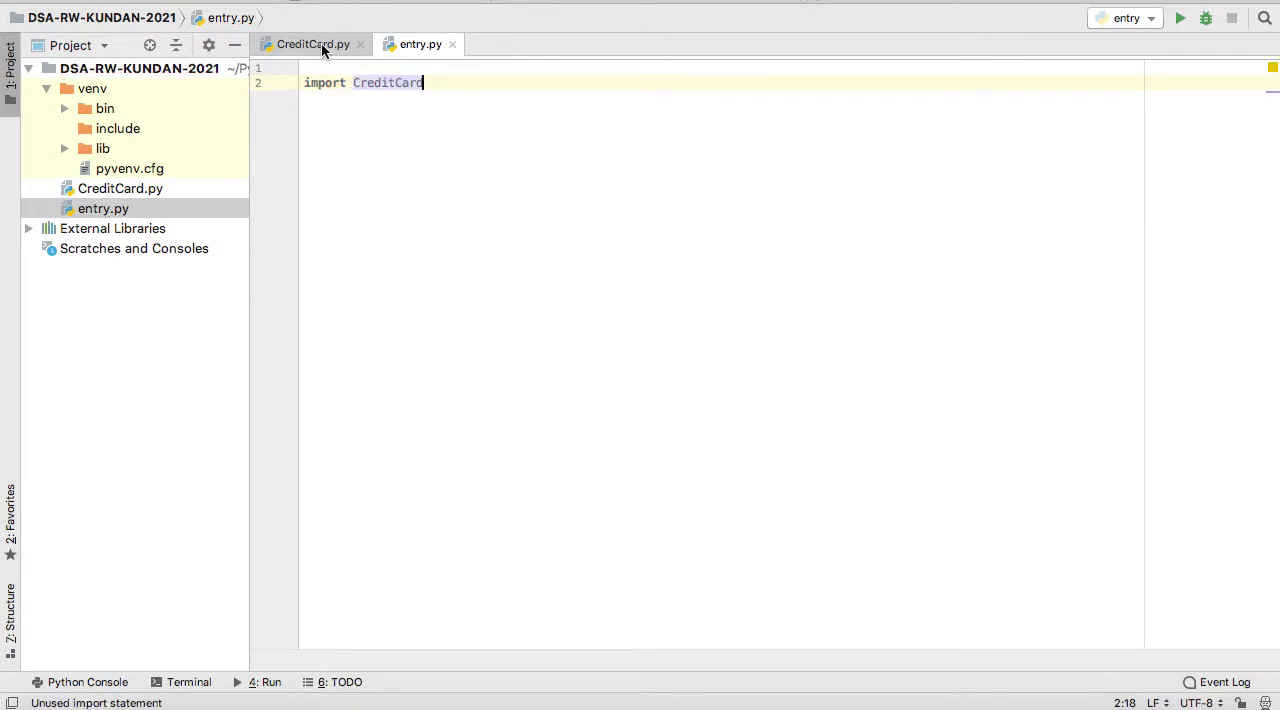
pyautogui.moveTo(460, 124)
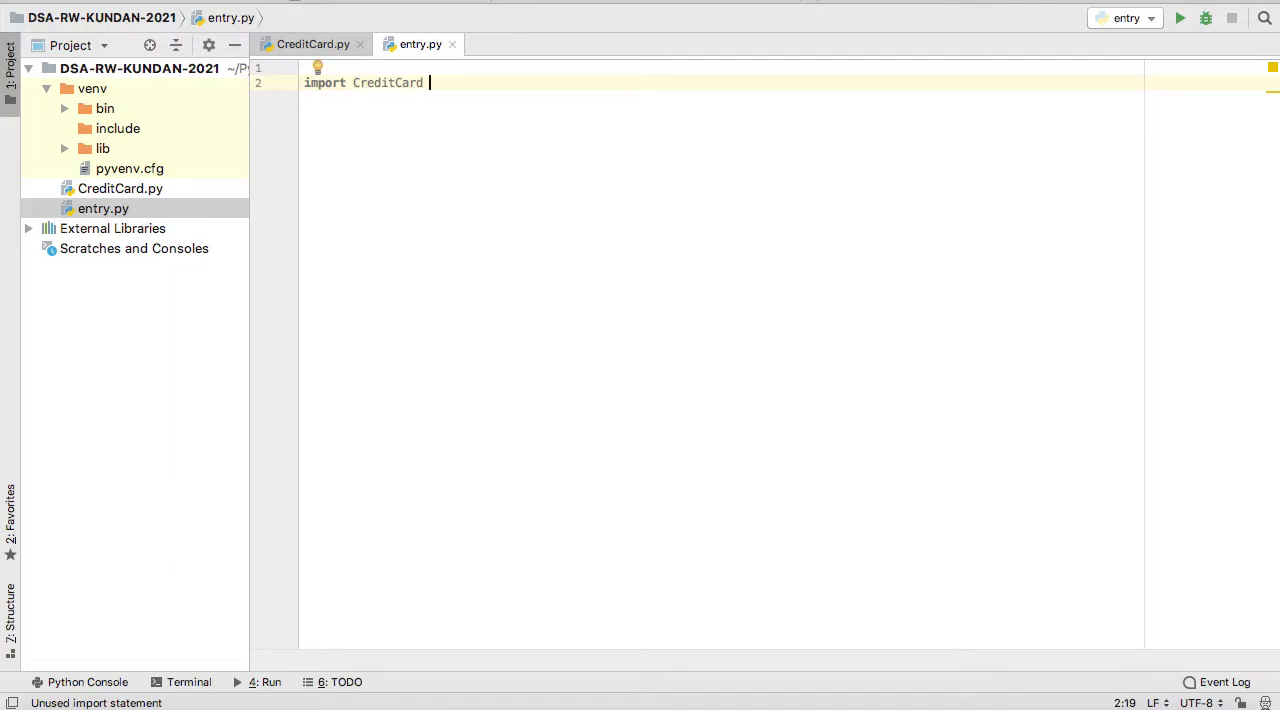
pyautogui.write('as')
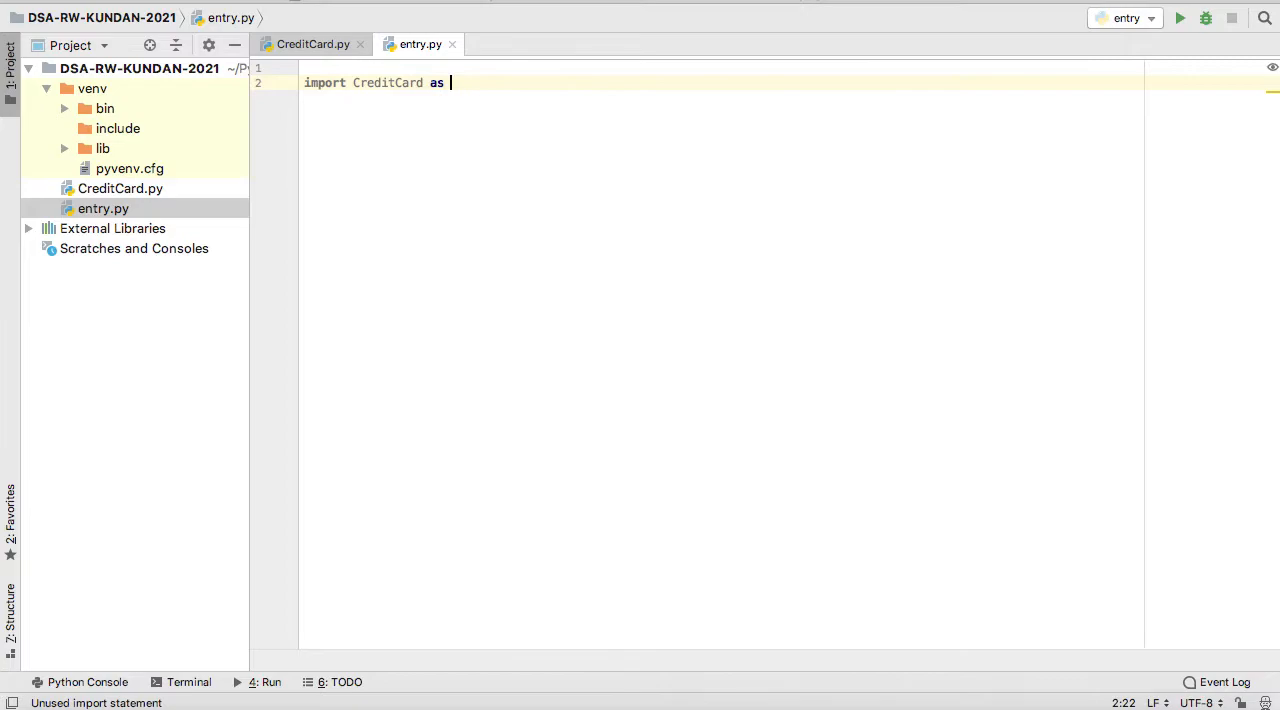
pyautogui.write('CC')
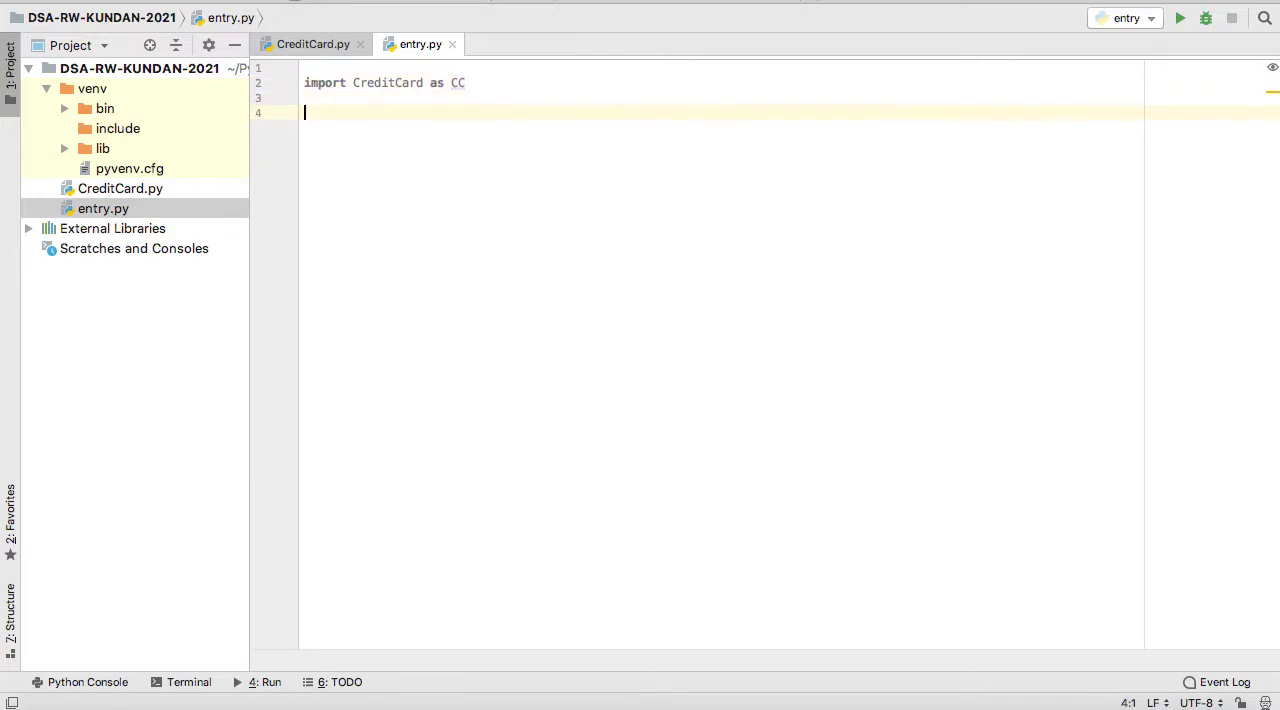
# - Begin the assignment 'x =' on line 5 of entry.py, checking the CreditCard class code
pyautogui.click(312, 44)
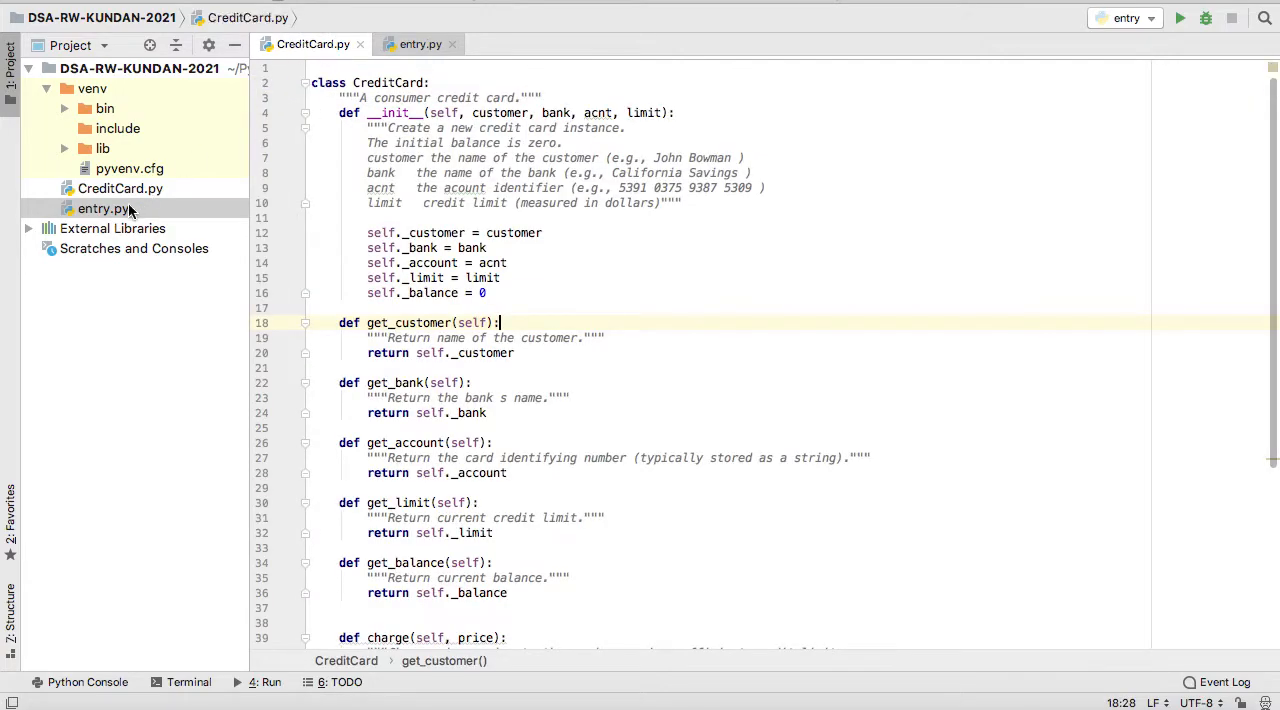
pyautogui.click(120, 188)
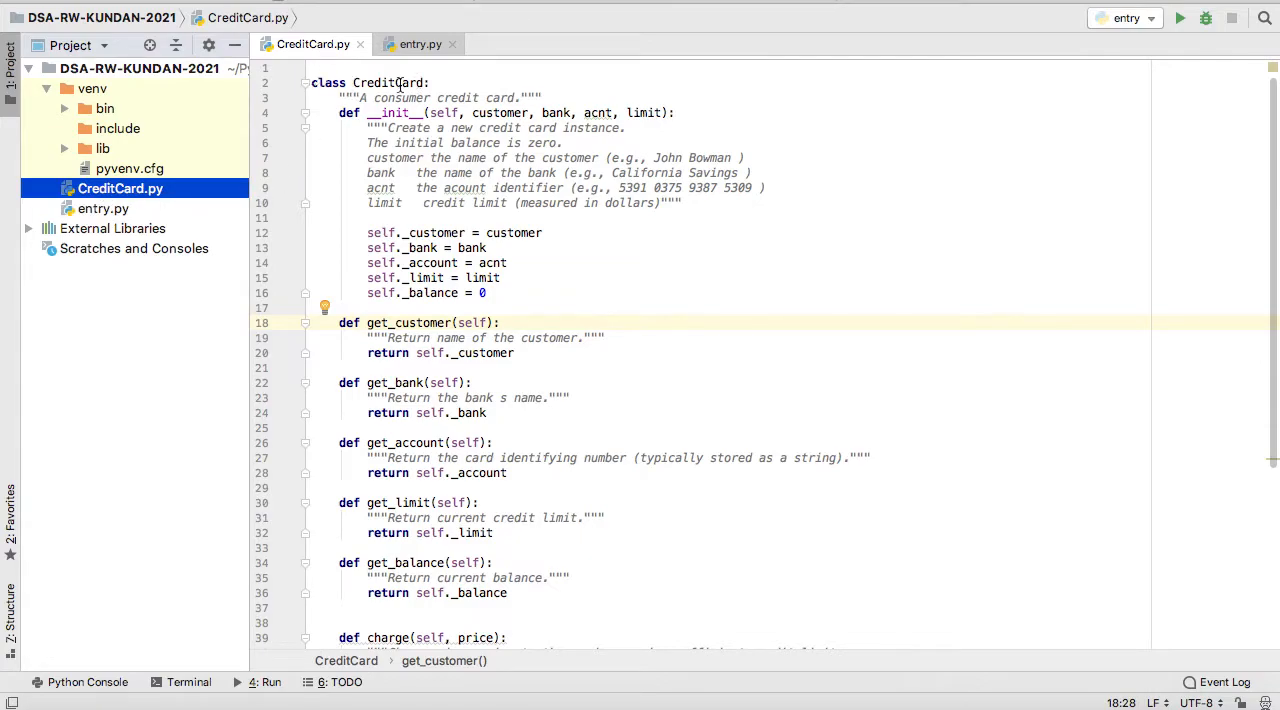
pyautogui.click(420, 44)
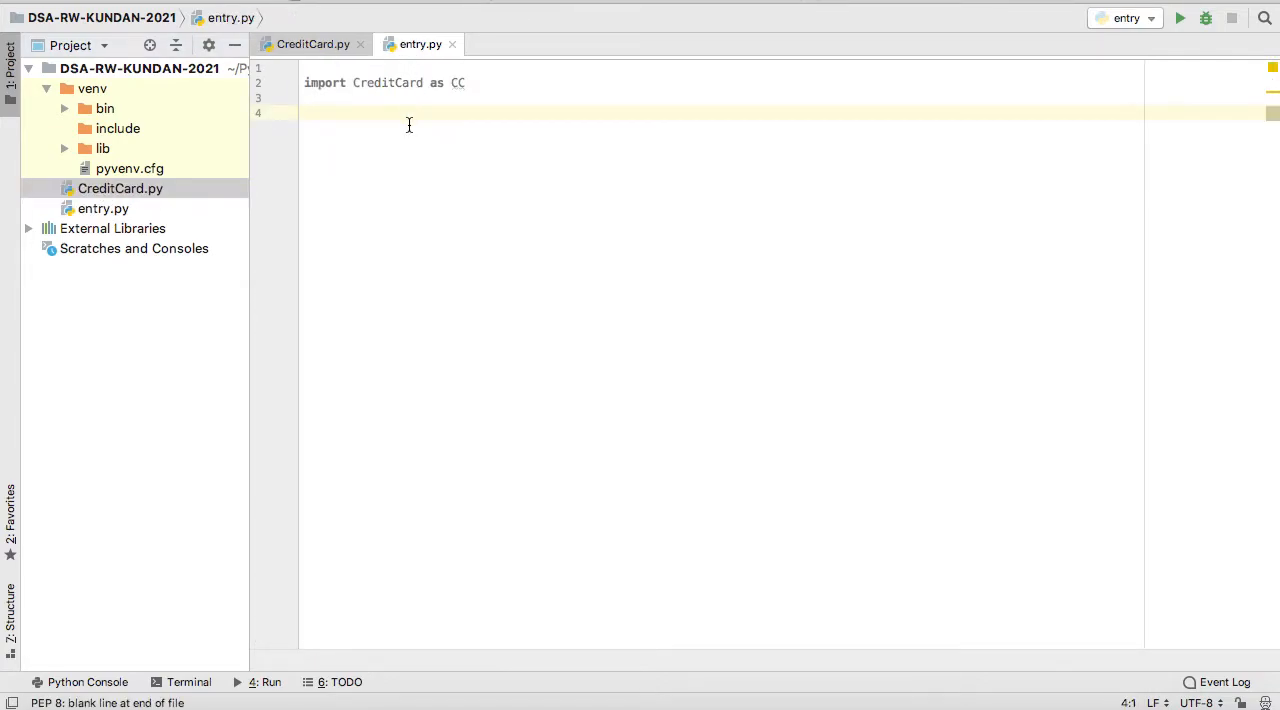
pyautogui.press('enter')
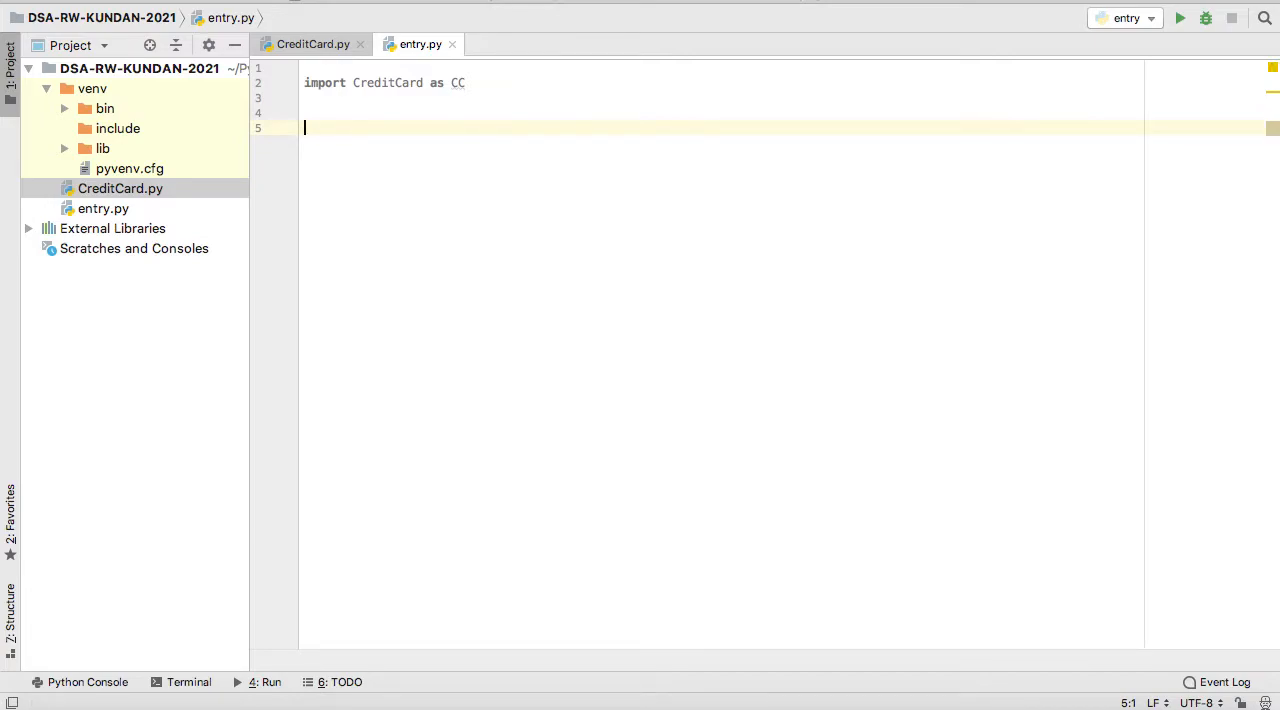
pyautogui.write('x =')
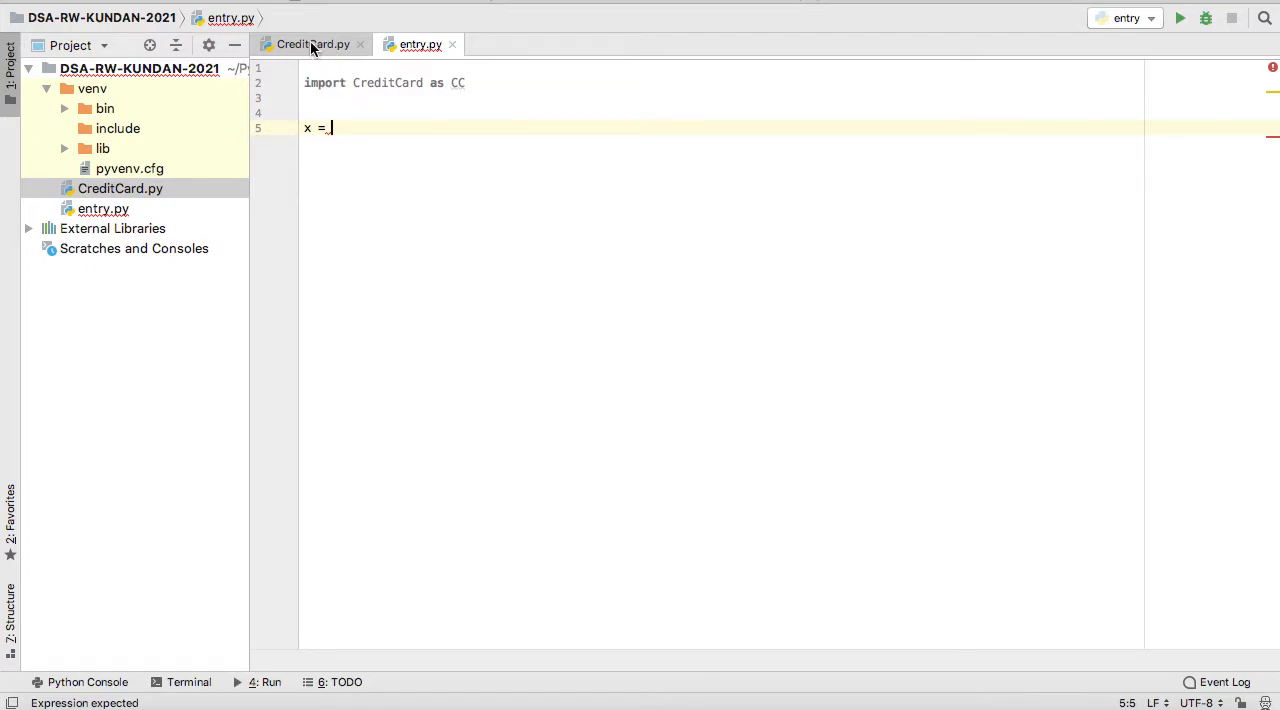
pyautogui.click(312, 44)
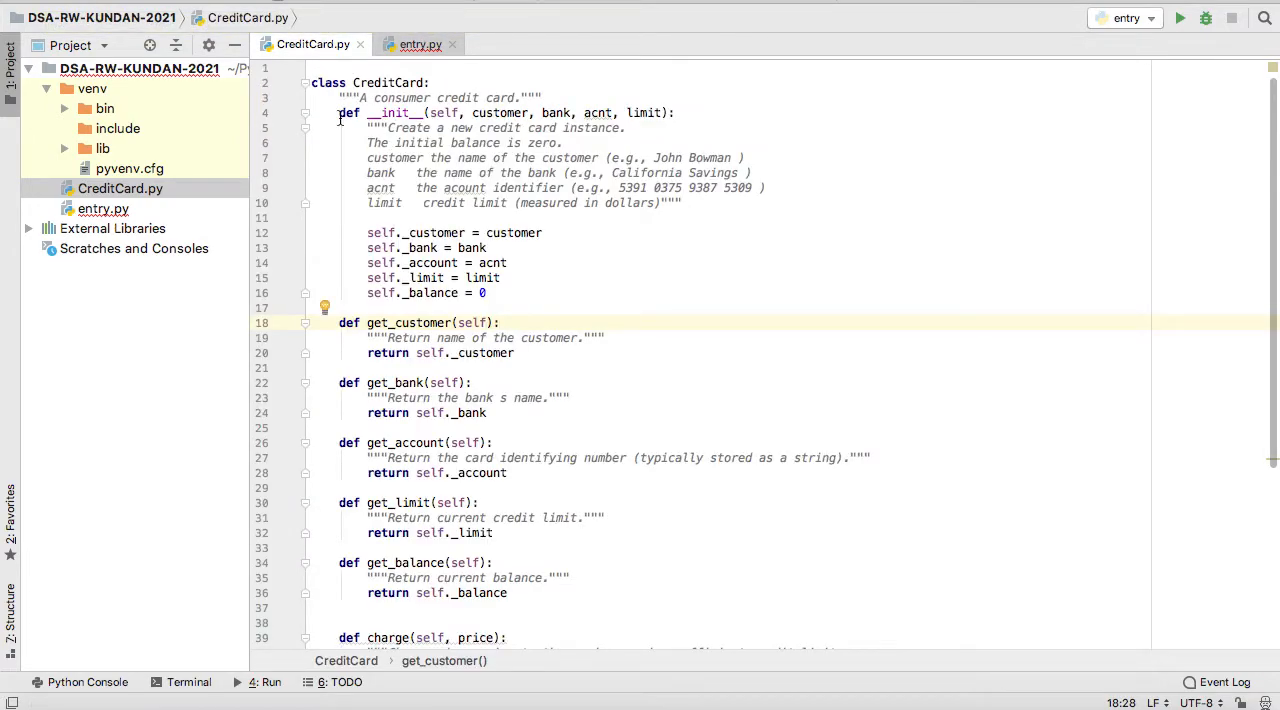
pyautogui.moveTo(338, 112); pyautogui.dragTo(488, 292)
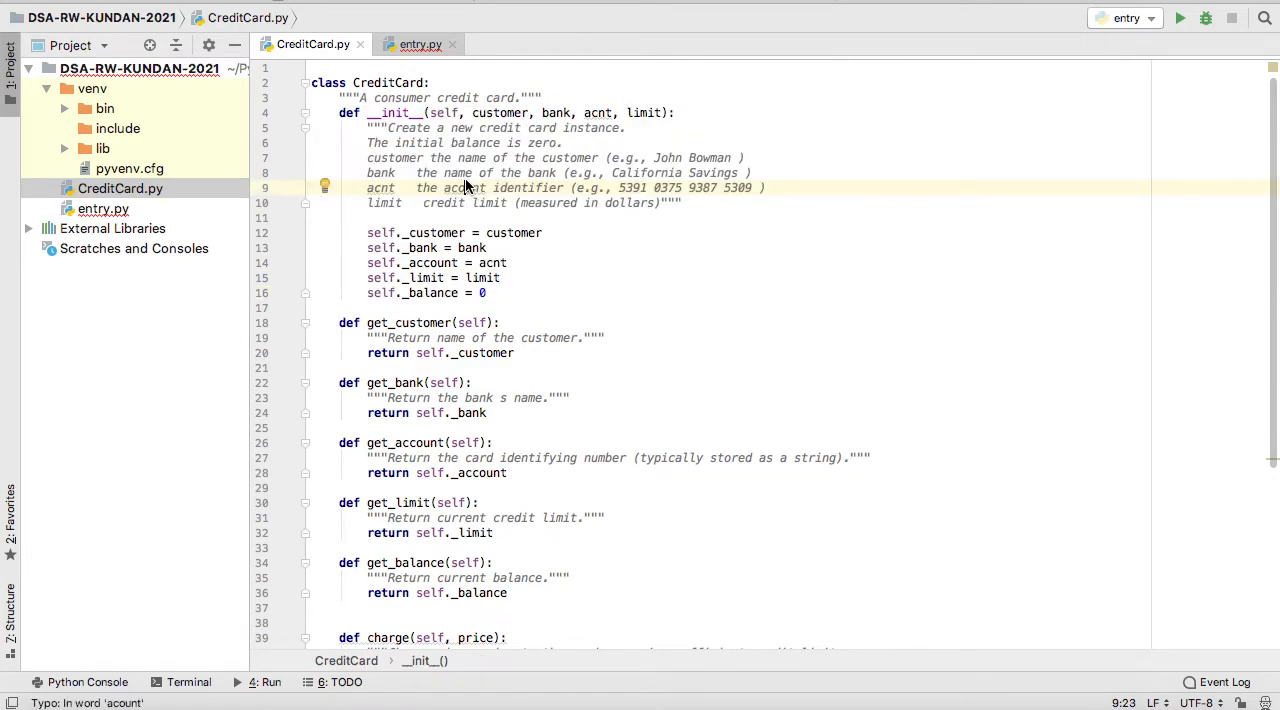
pyautogui.click(420, 44)
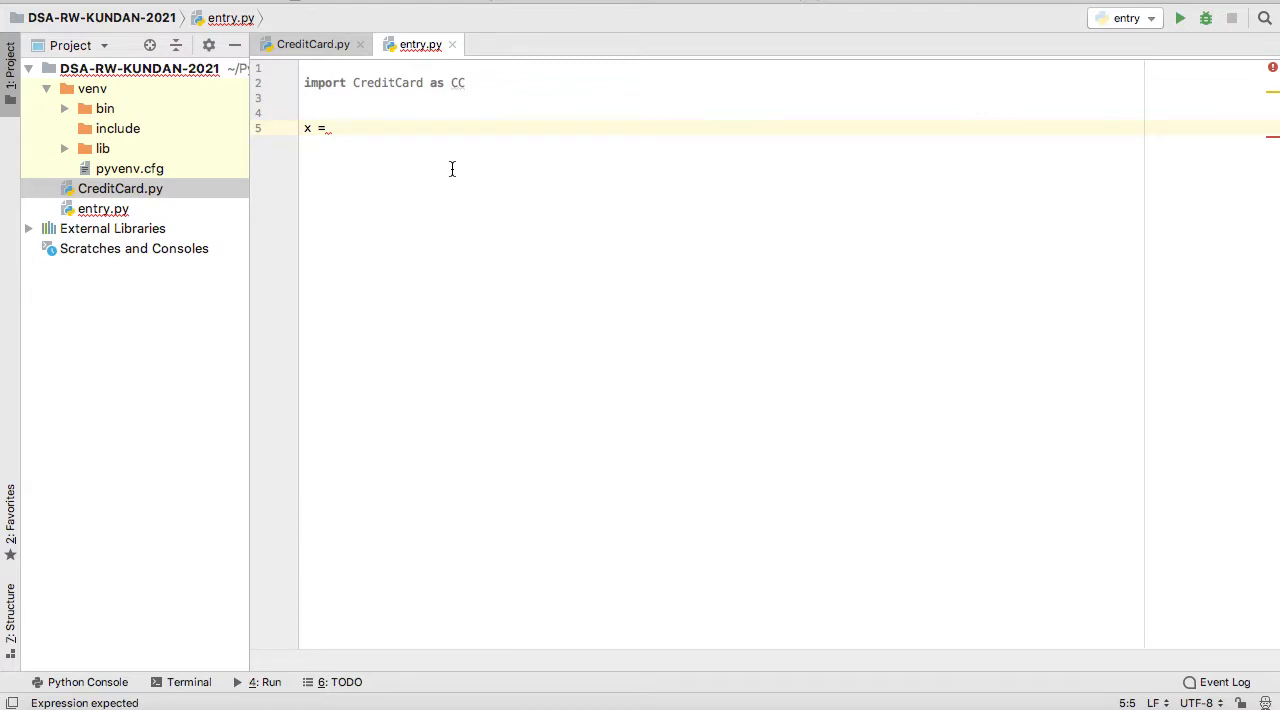
pyautogui.write('CC')
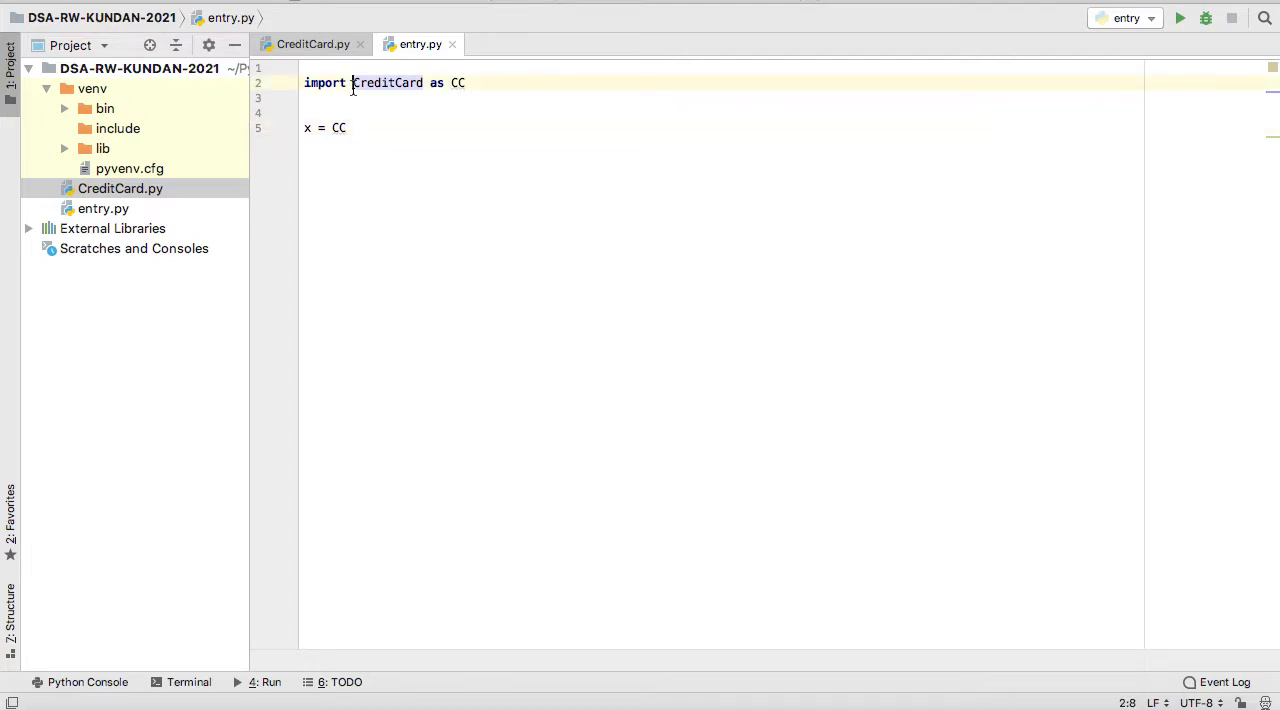
pyautogui.doubleClick(388, 82)
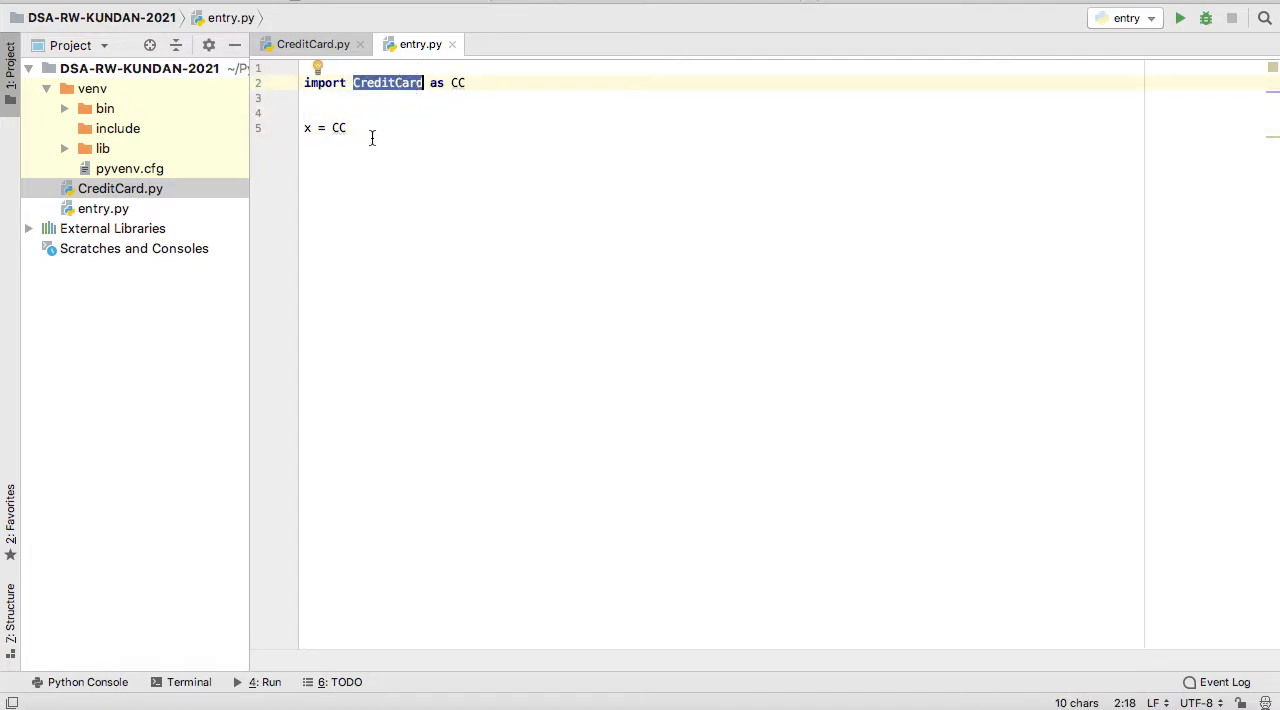
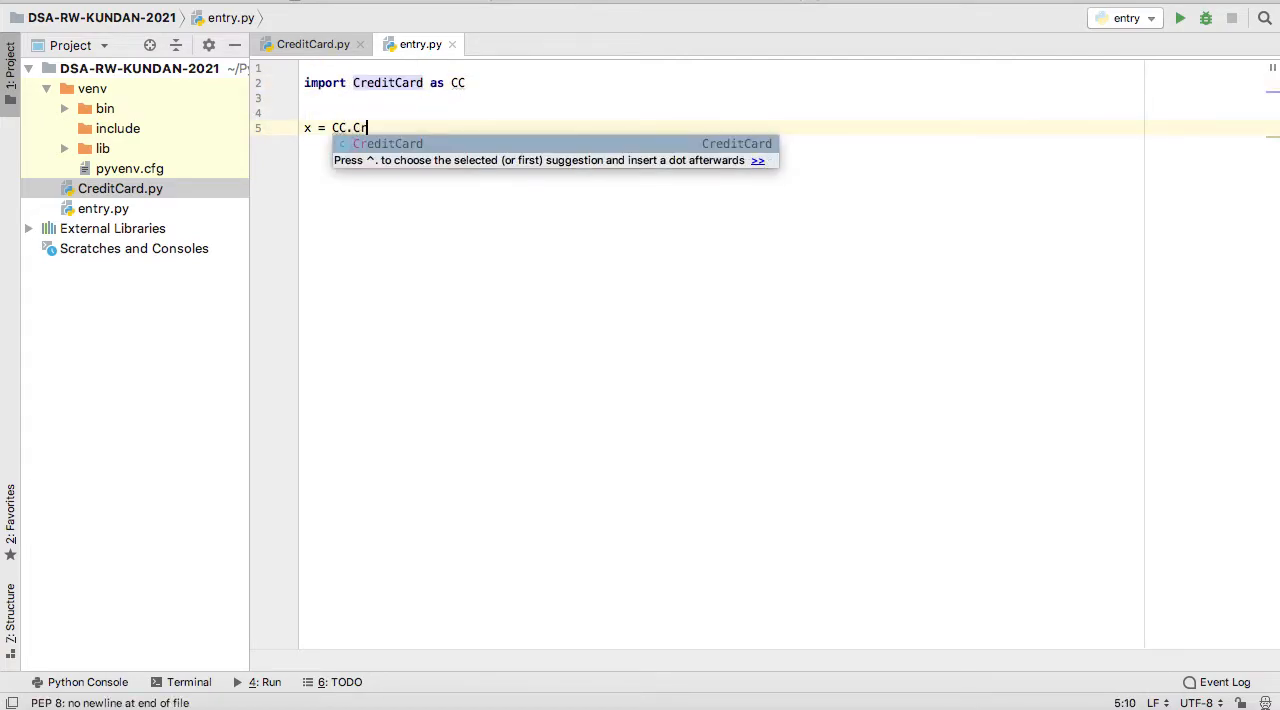
pyautogui.press('Tab')
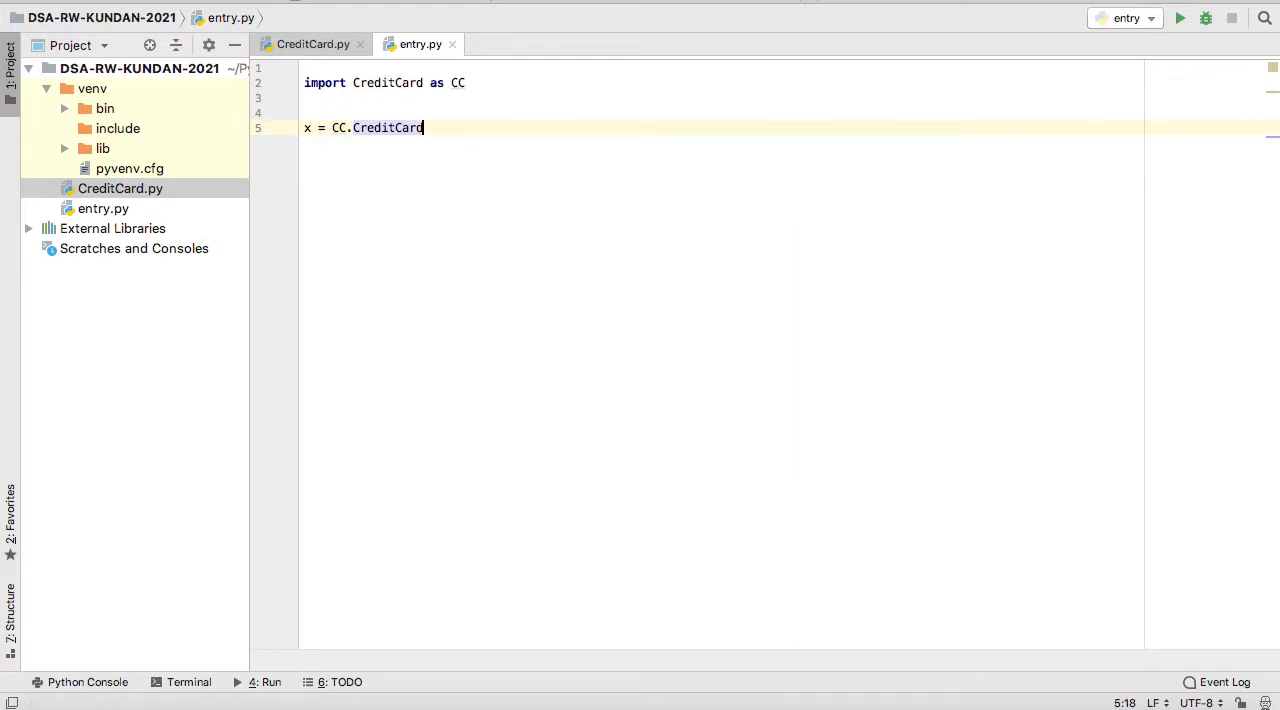
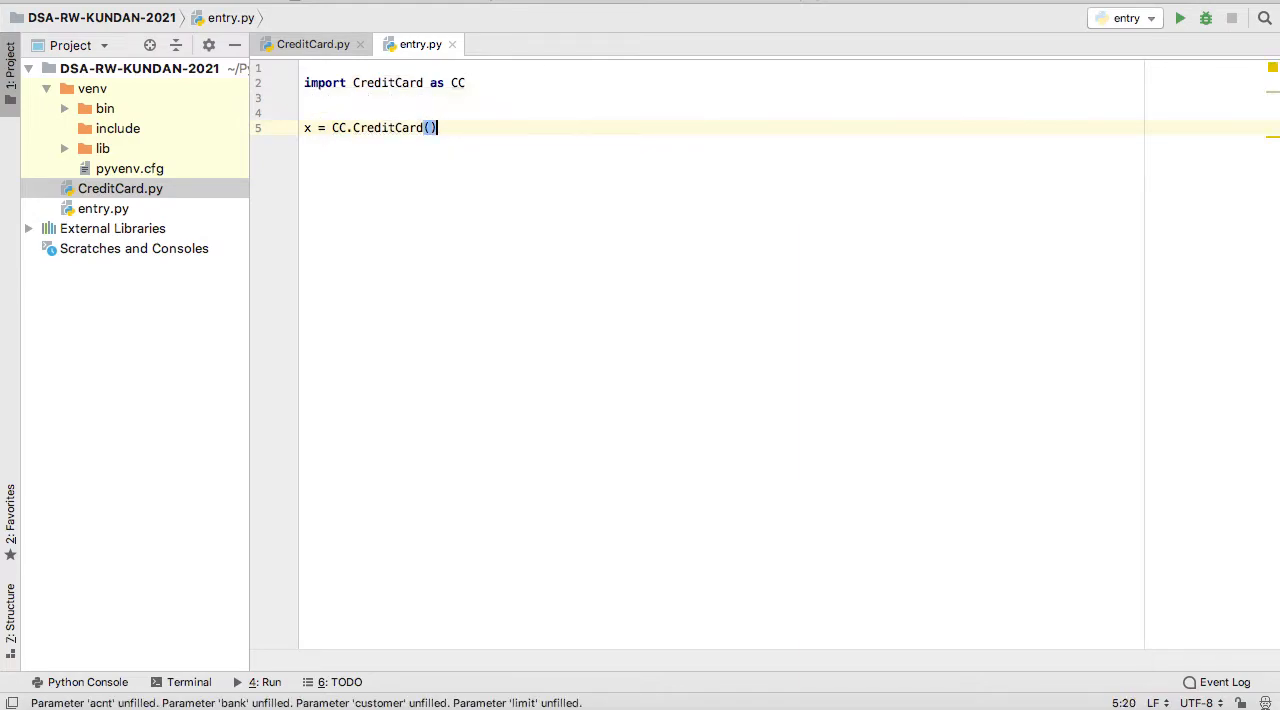
pyautogui.press('BackSpace')
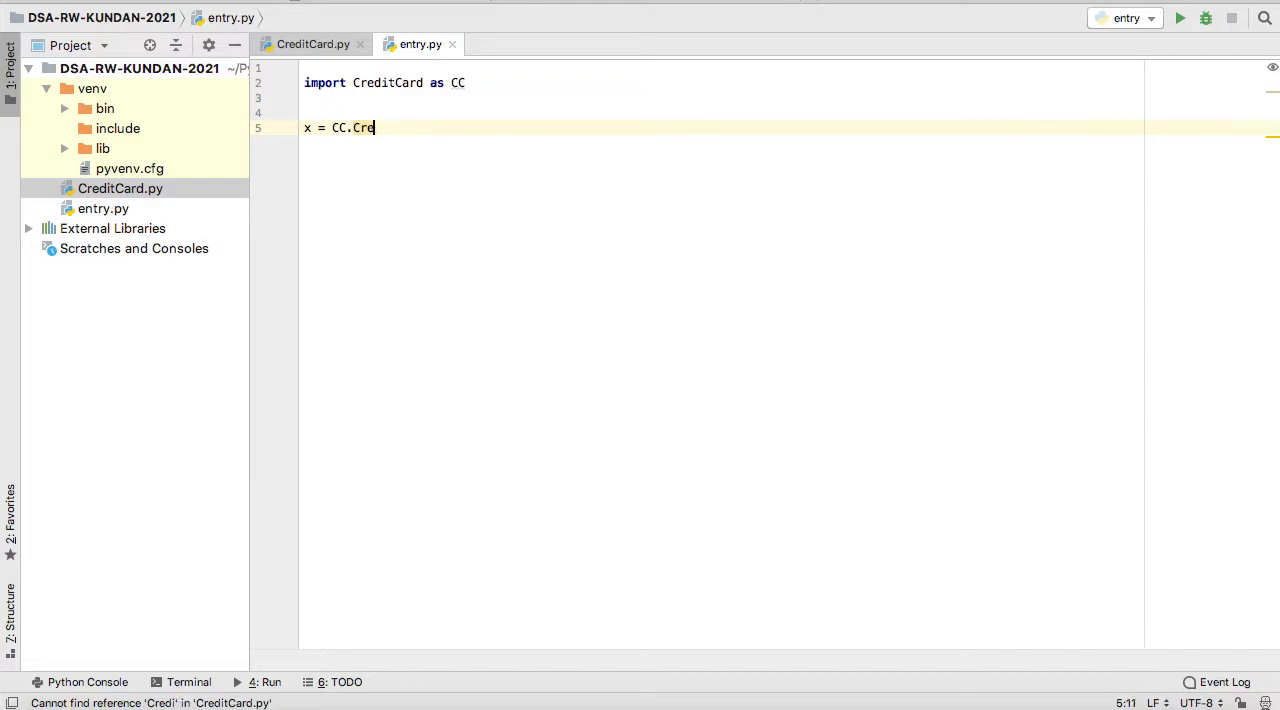
pyautogui.press('BackSpace')
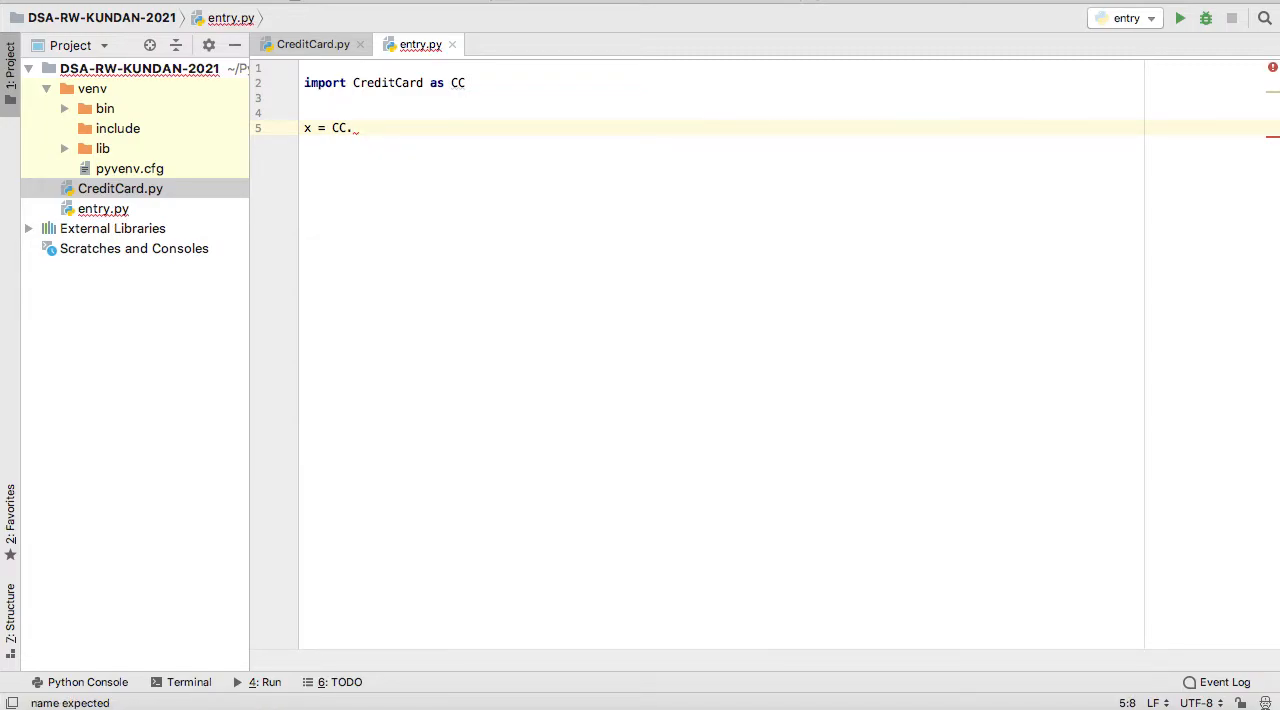
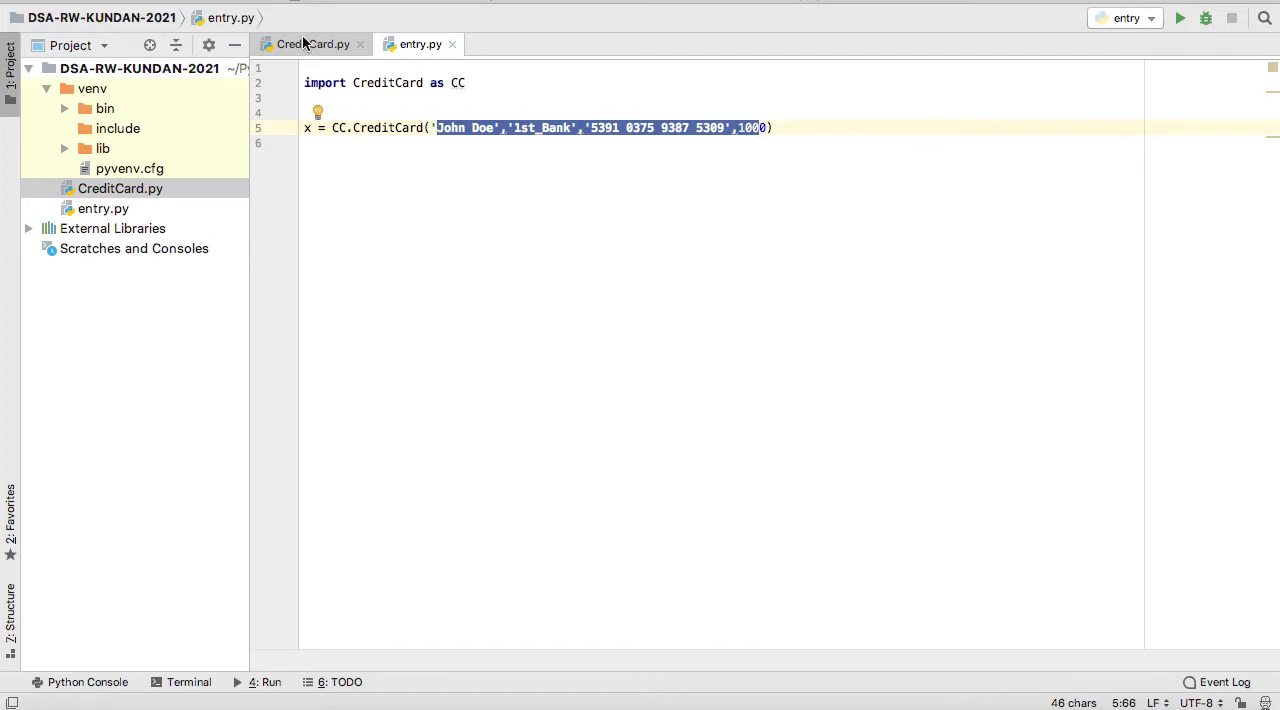
# - Compare the __init__ parameters in CreditCard.py with the arguments, then start a new line in entry.py
pyautogui.click(312, 44)
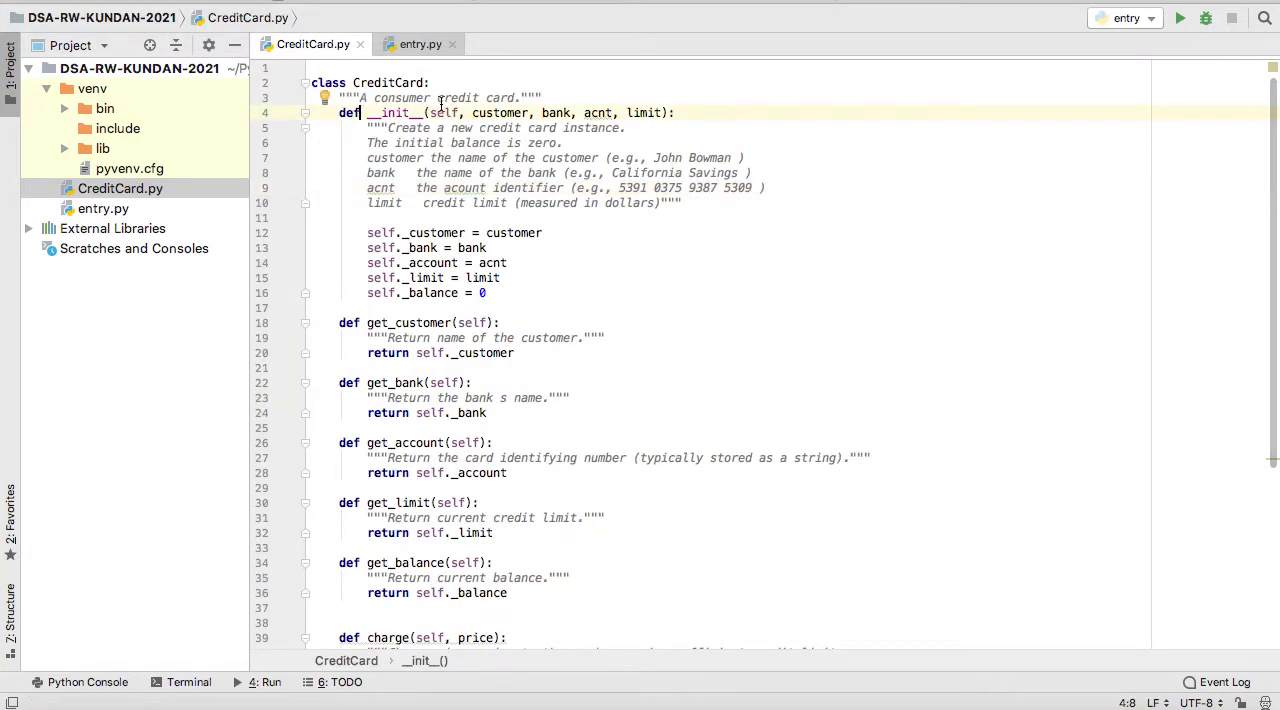
pyautogui.doubleClick(500, 112)
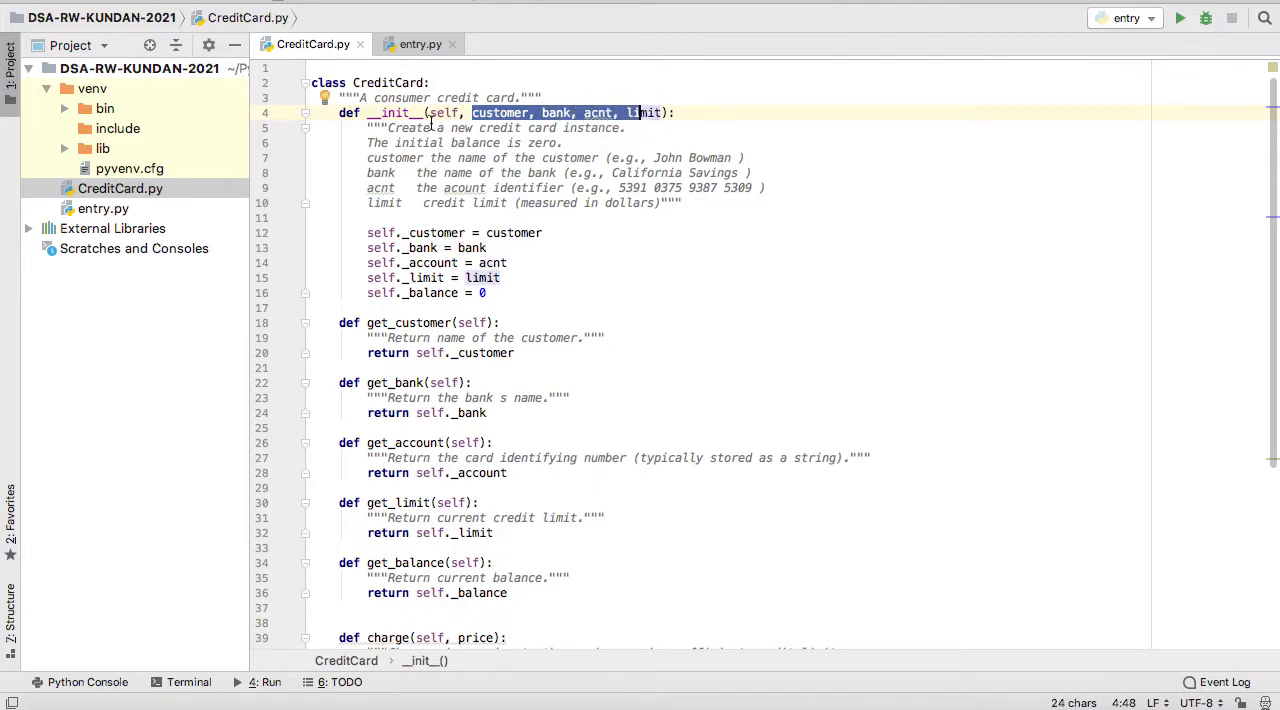
pyautogui.click(444, 112)
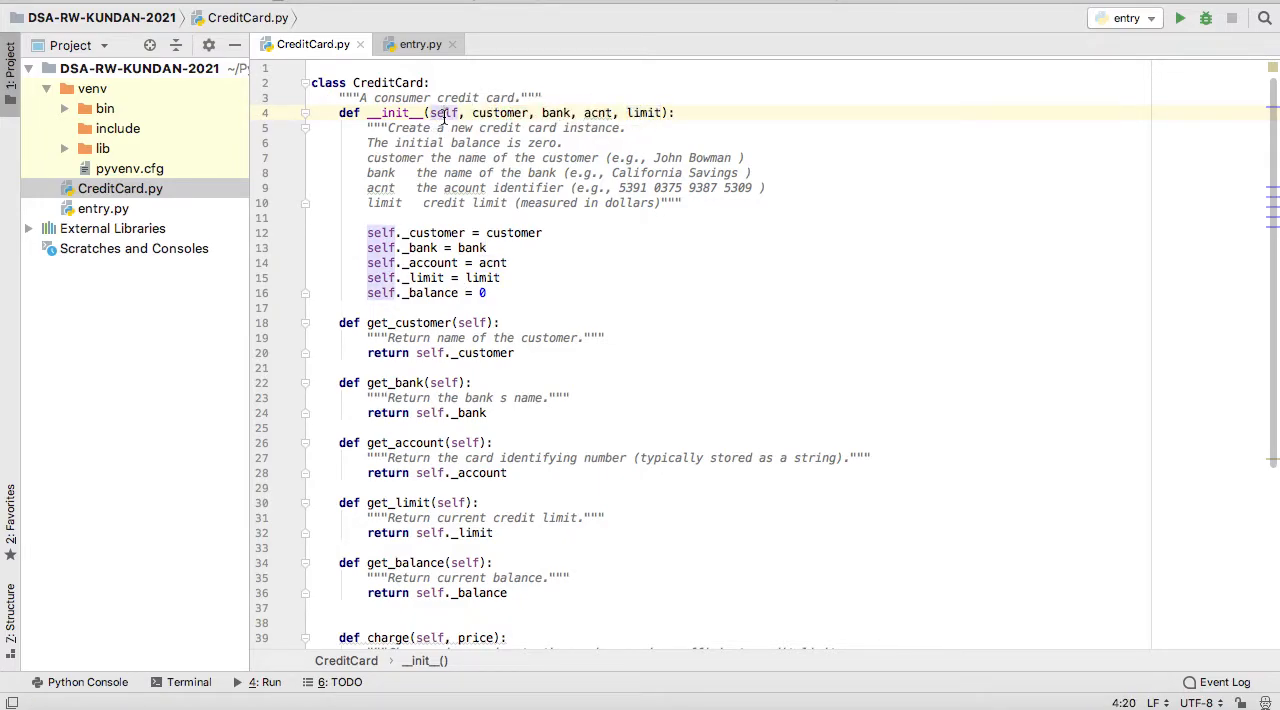
pyautogui.click(420, 44)
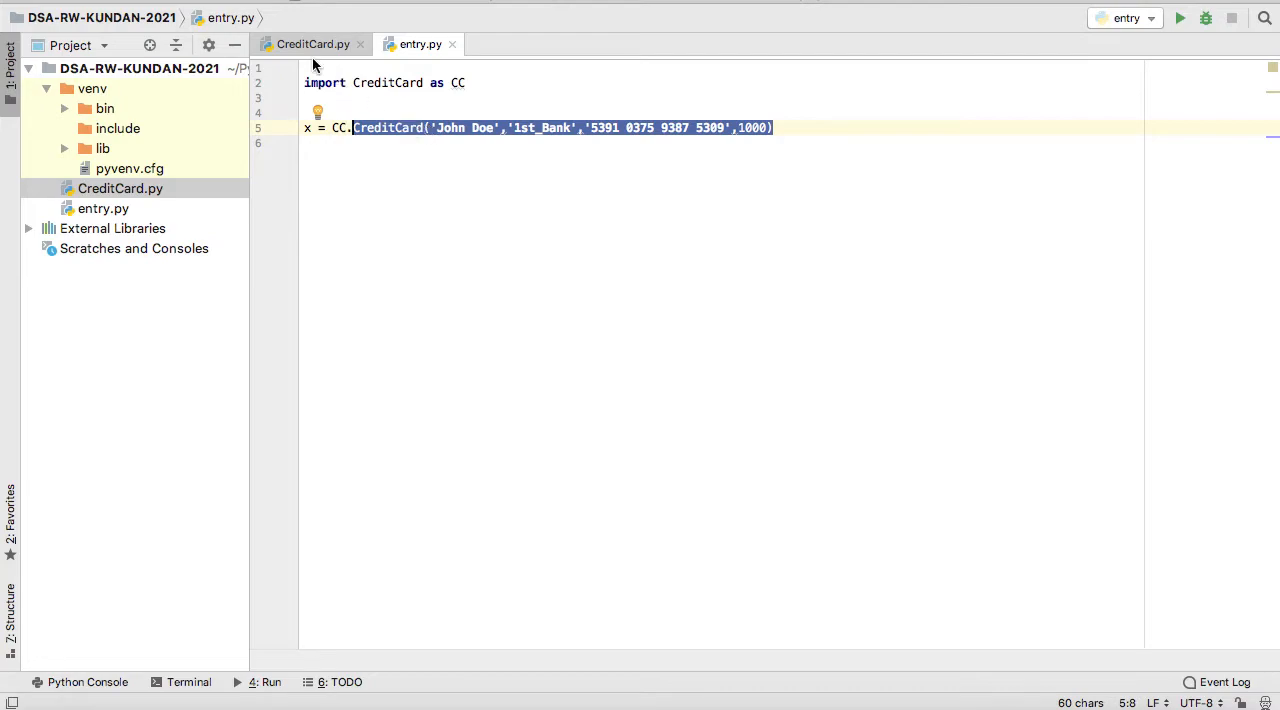
pyautogui.click(312, 44)
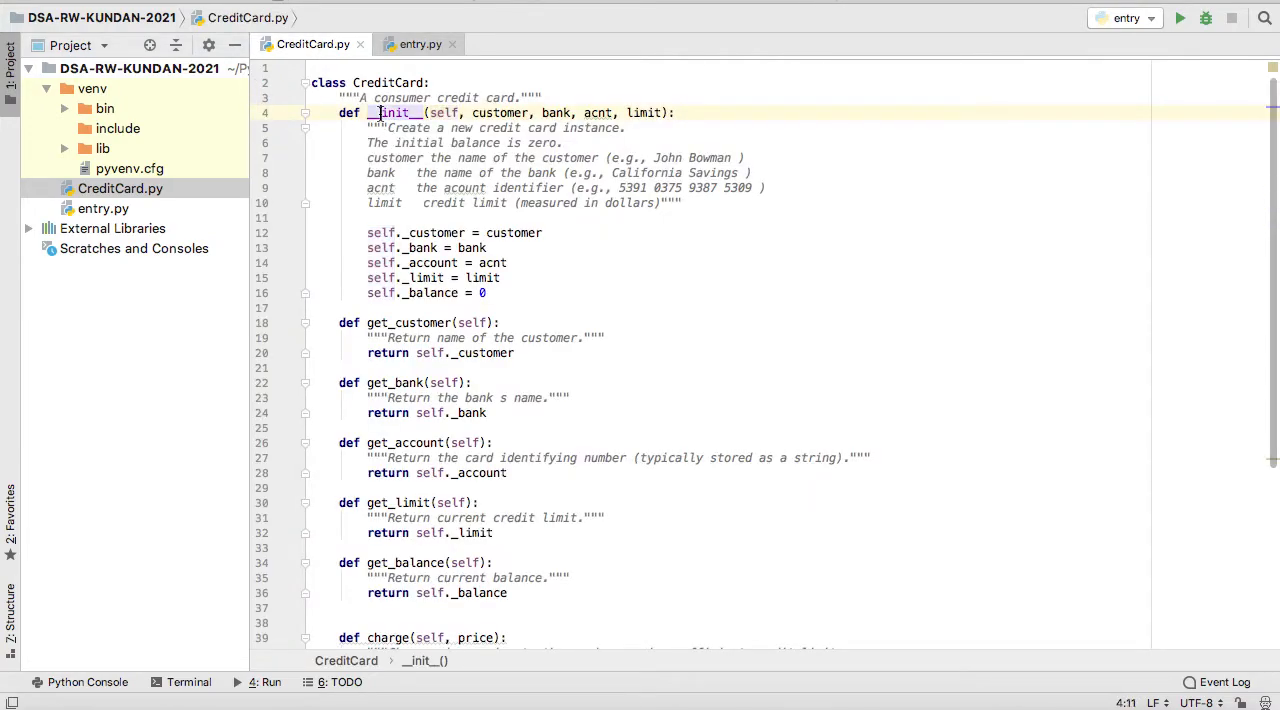
pyautogui.doubleClick(390, 112)
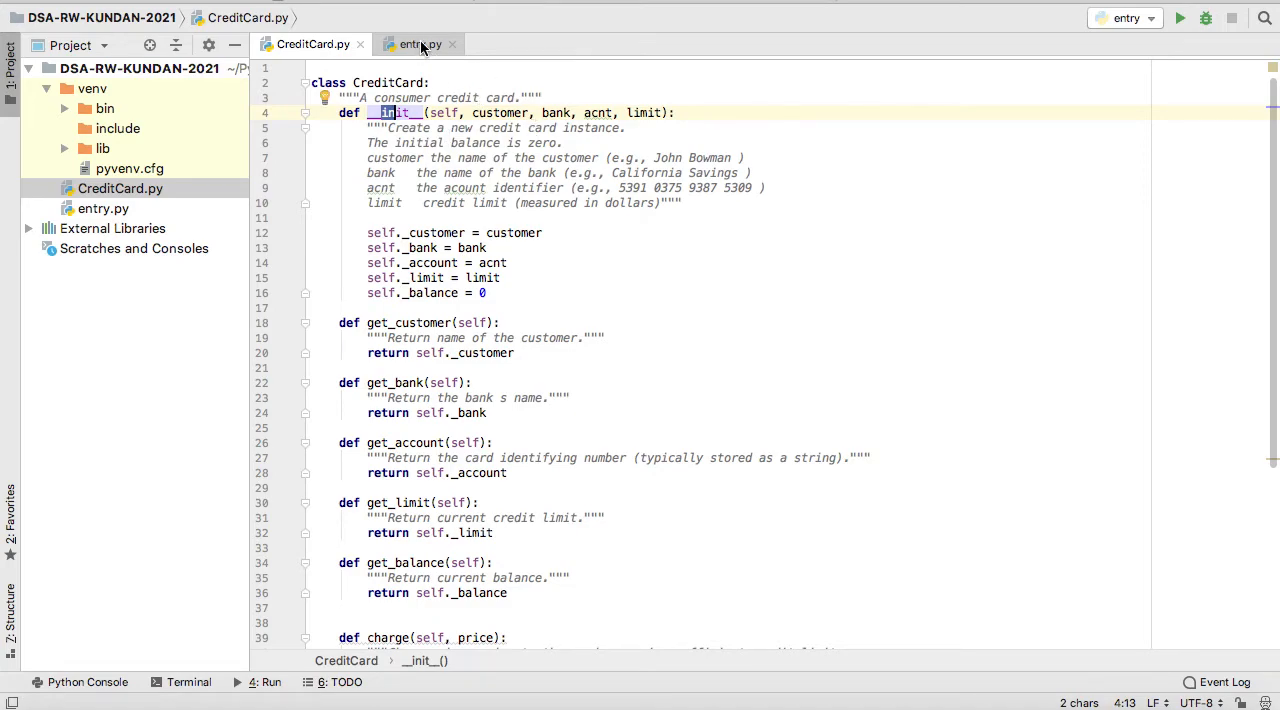
pyautogui.click(420, 44)
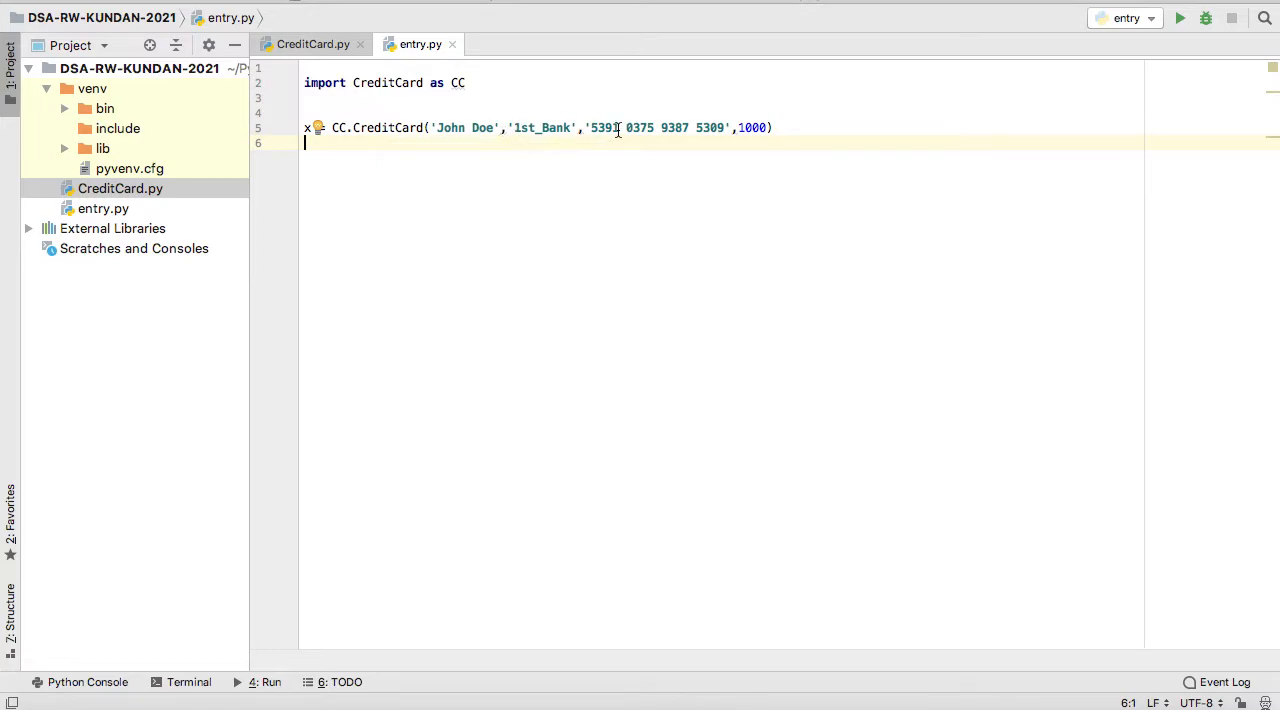
pyautogui.click(312, 44)
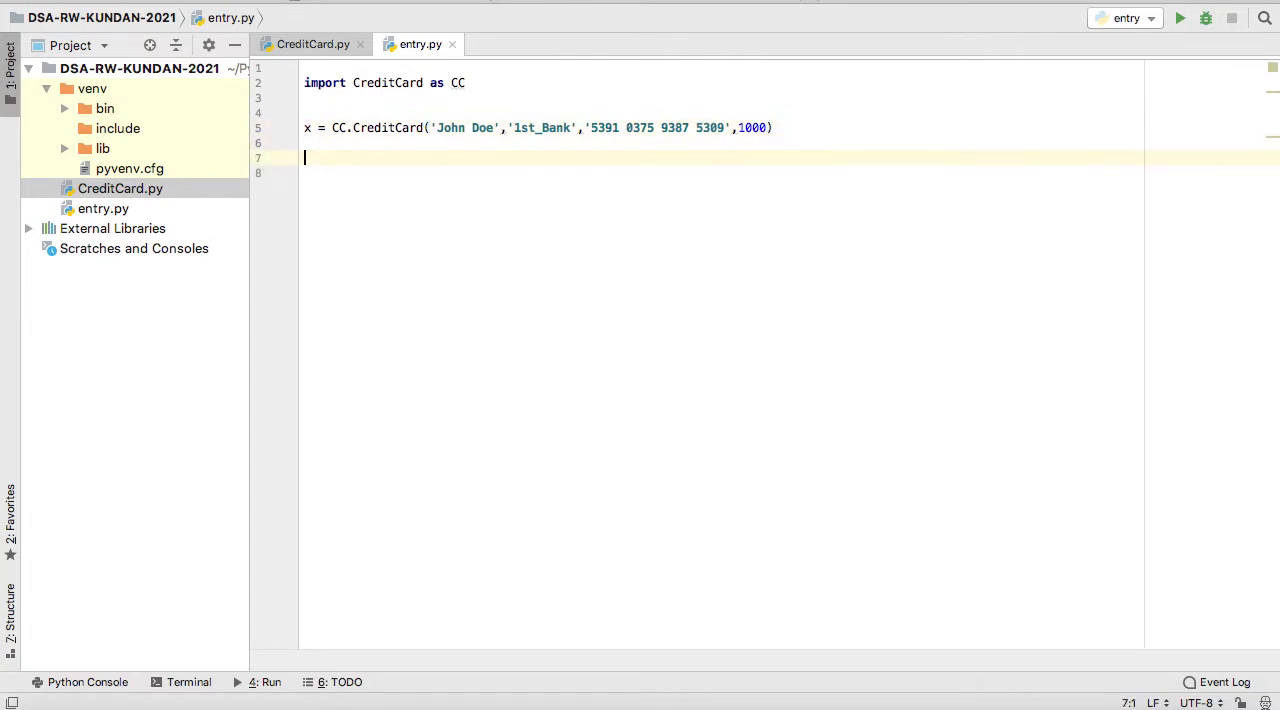
# - Add the call x.get_account() on line 7, autocompleting from 'get'
pyautogui.write('x')
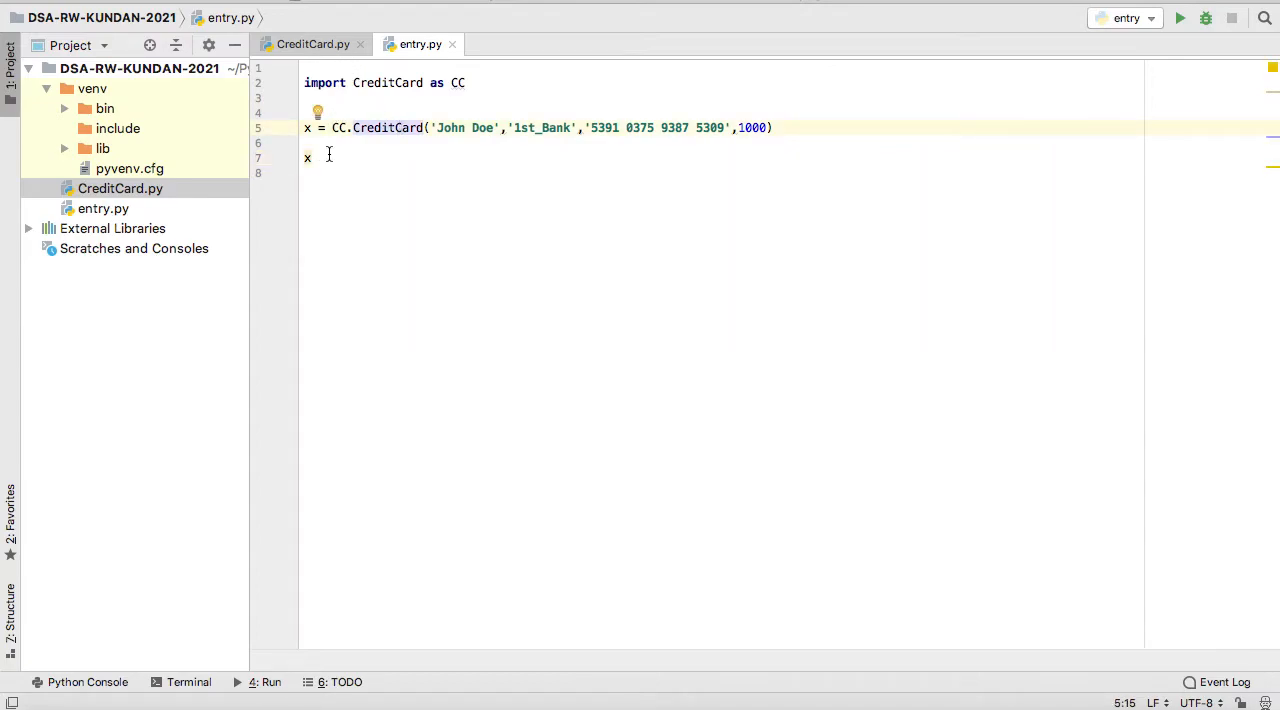
pyautogui.write('.')
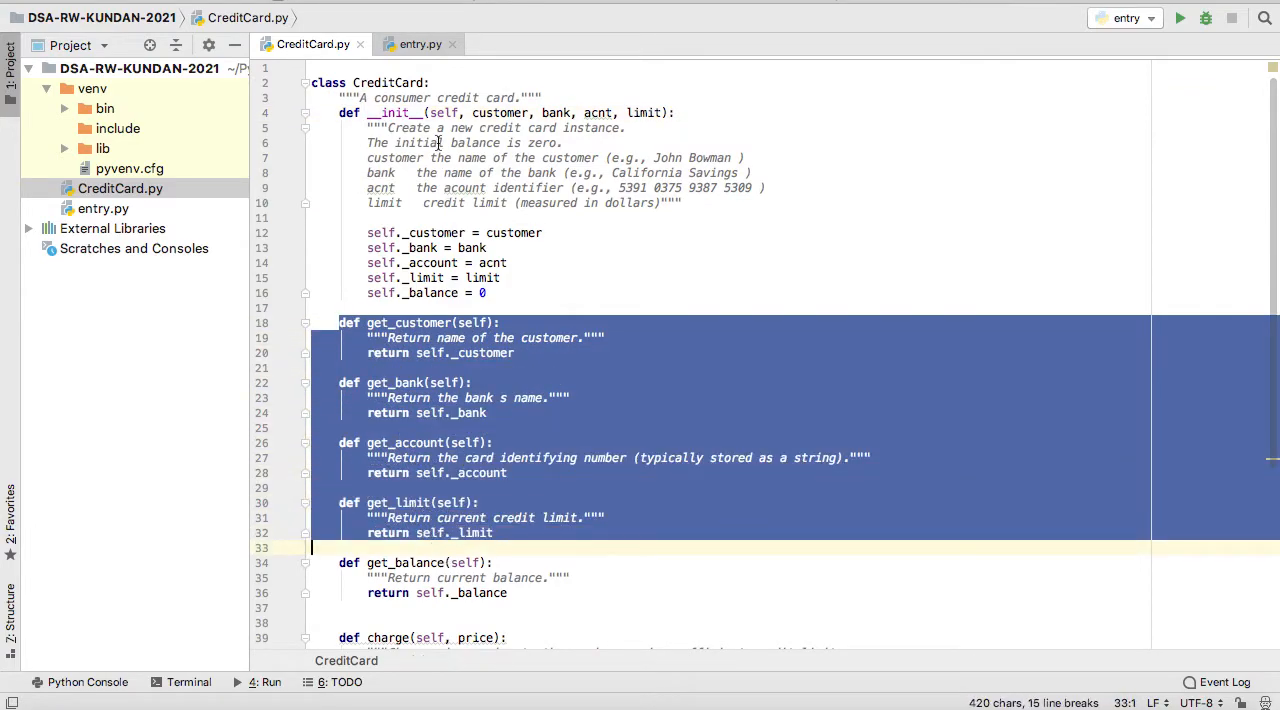
pyautogui.click(420, 44)
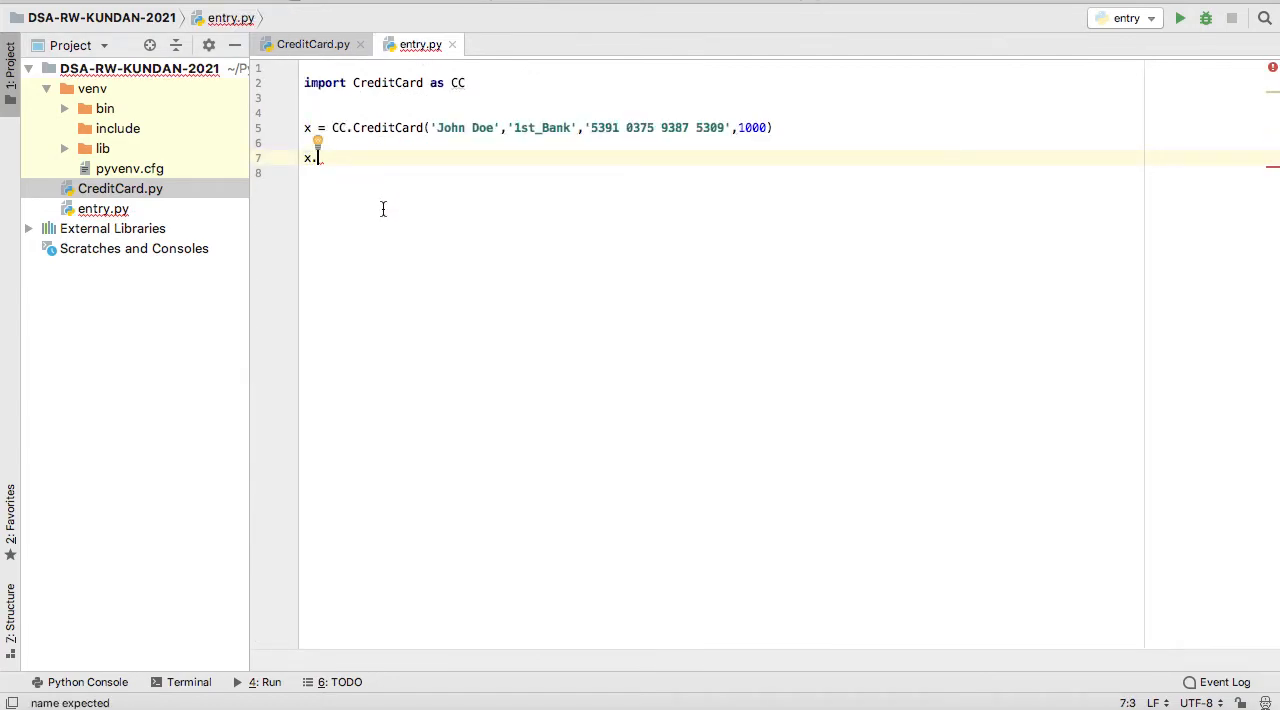
pyautogui.write('get_account(')
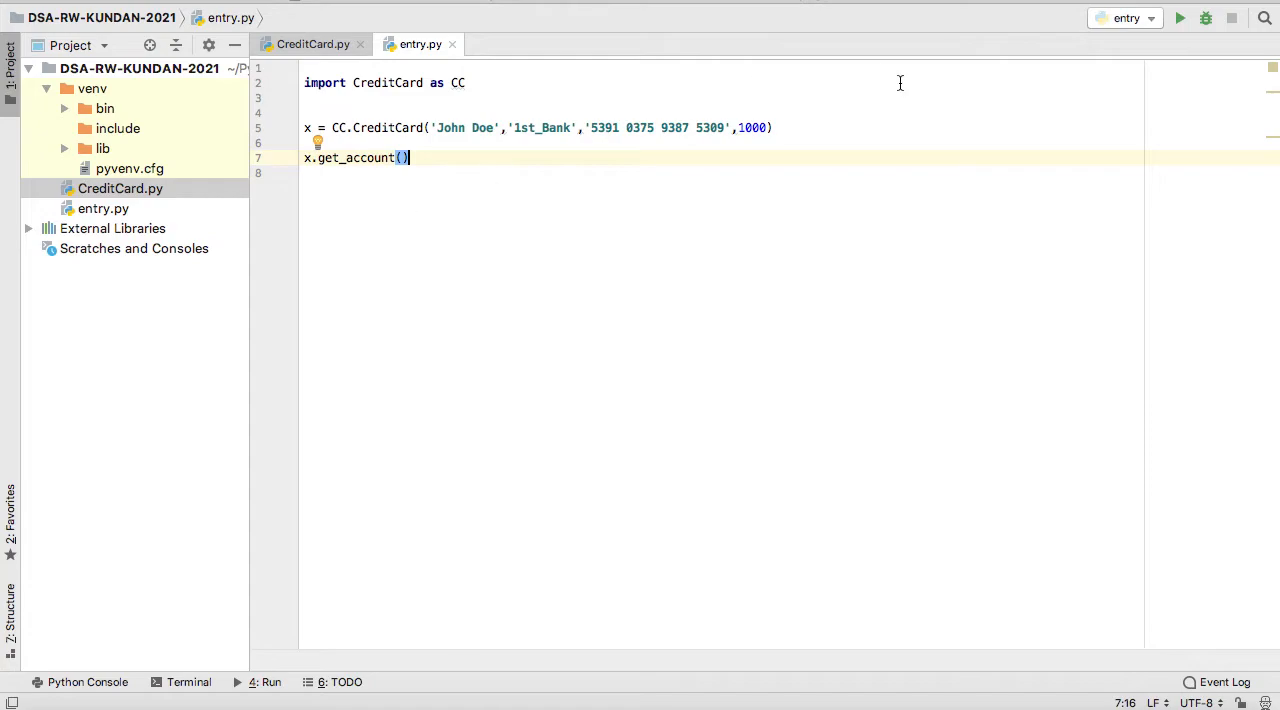
# - Run entry.py (exit code 0, no account printed) and check the getters in CreditCard.py
pyautogui.rightClick(420, 44)
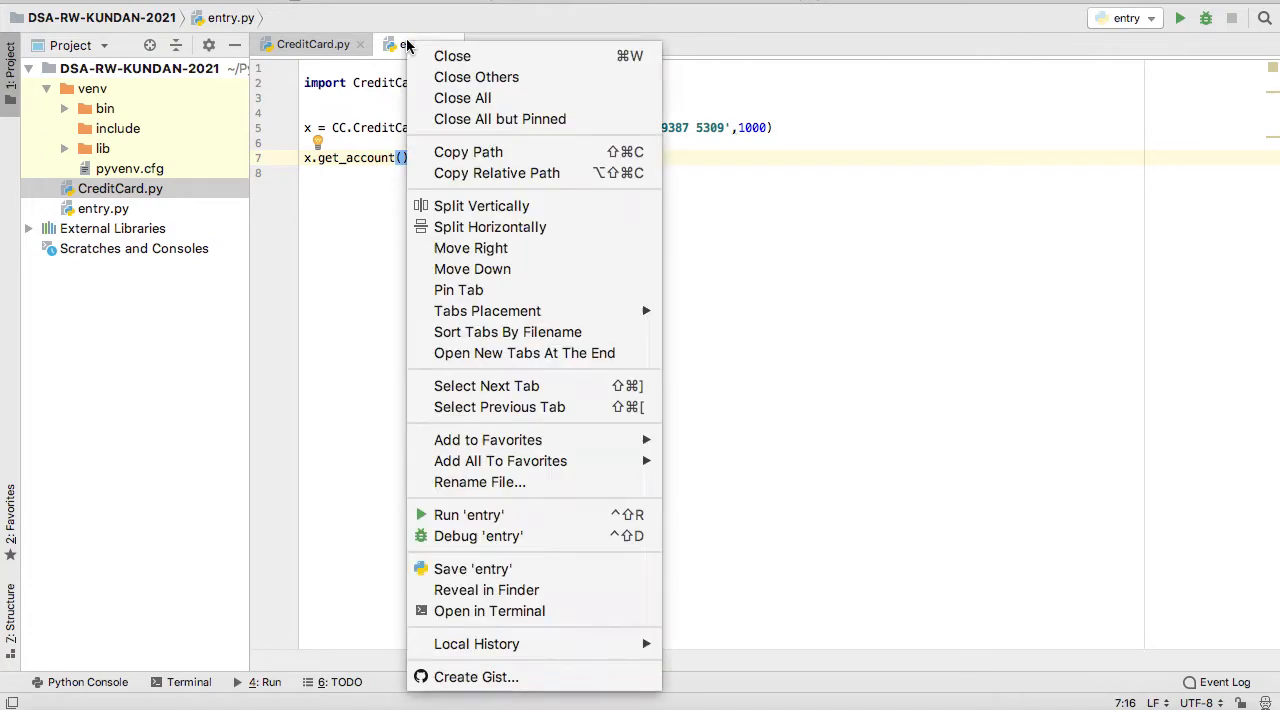
pyautogui.click(468, 514)
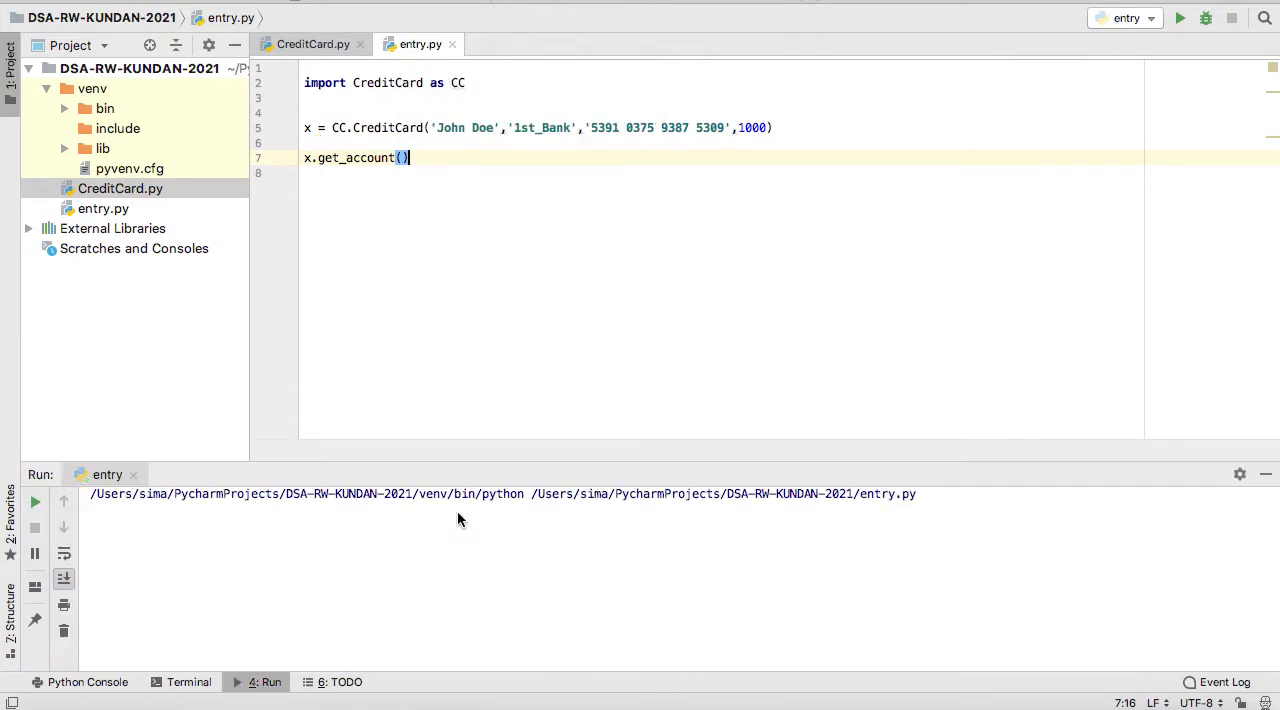
pyautogui.click(1180, 18)
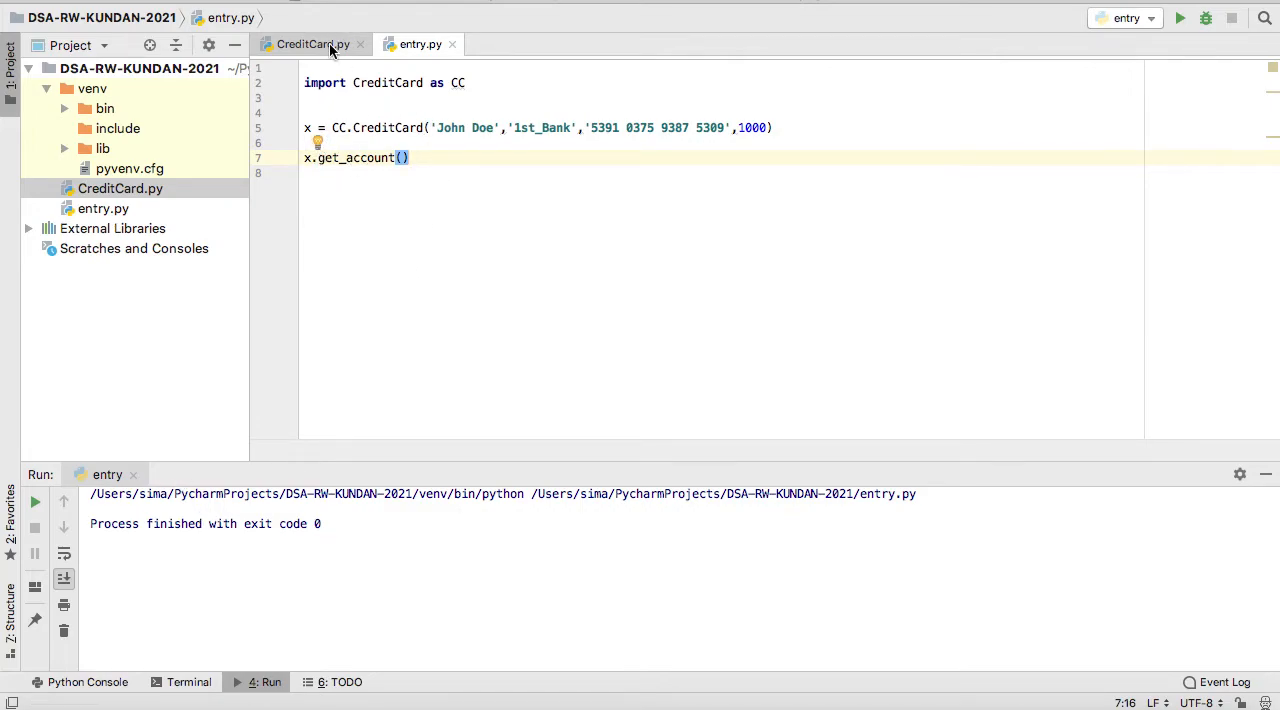
pyautogui.click(312, 44)
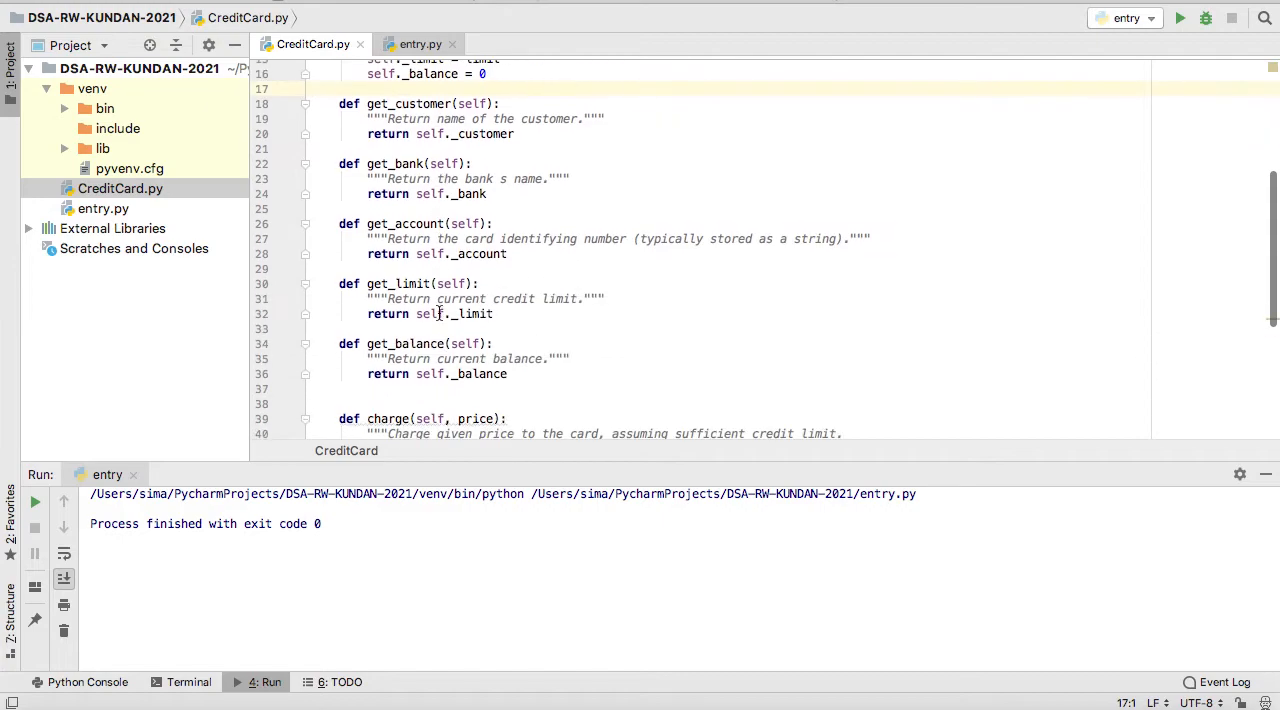
pyautogui.tripleClick(430, 254)
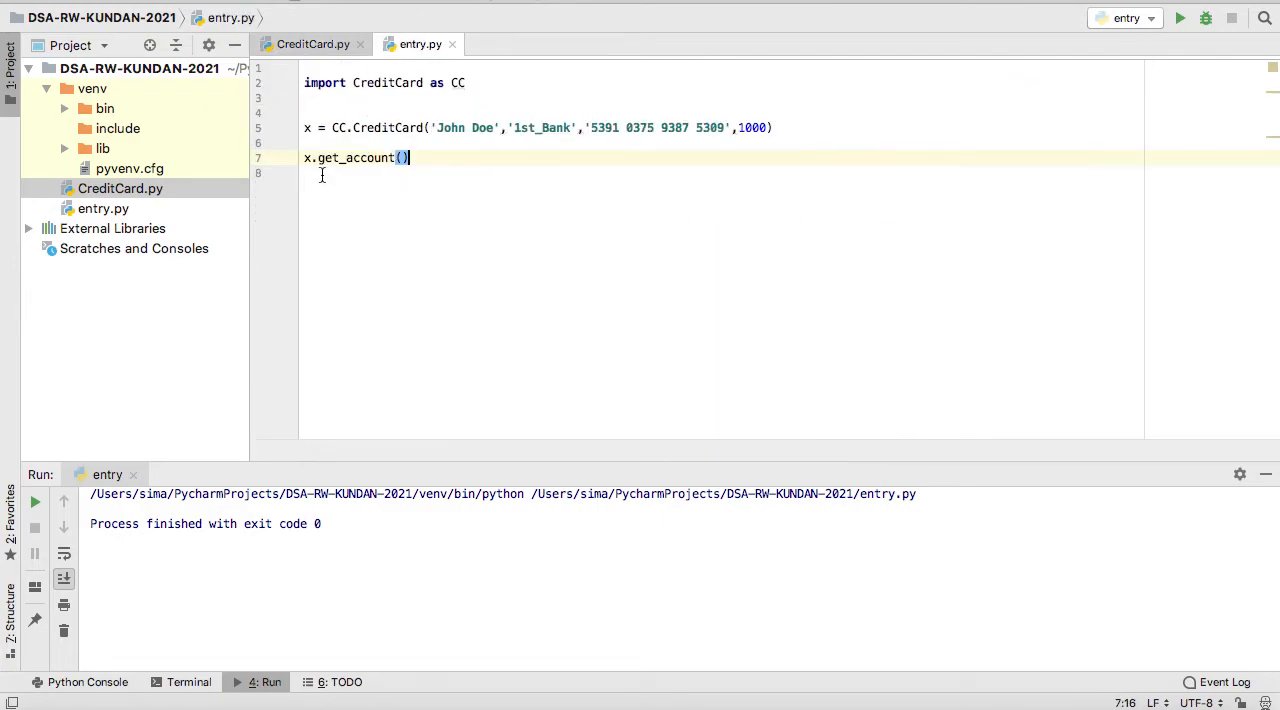
pyautogui.write('print(')
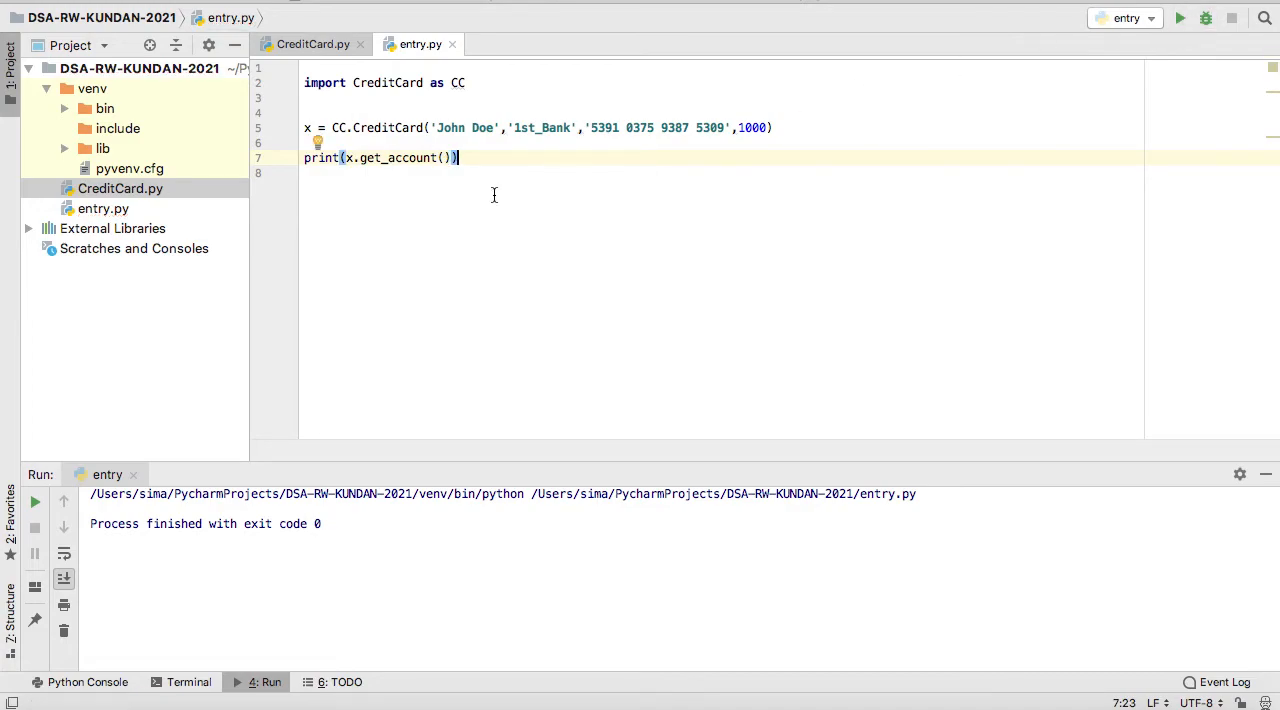
pyautogui.rightClick(418, 44)
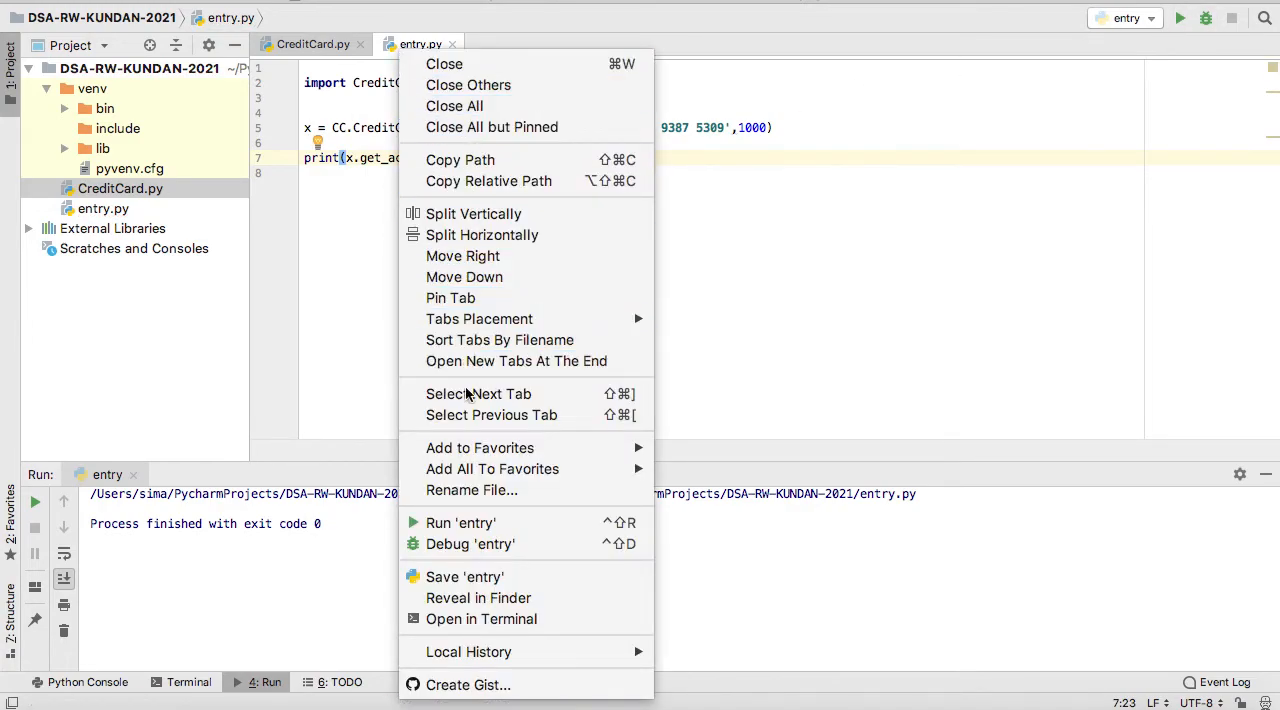
pyautogui.click(460, 522)
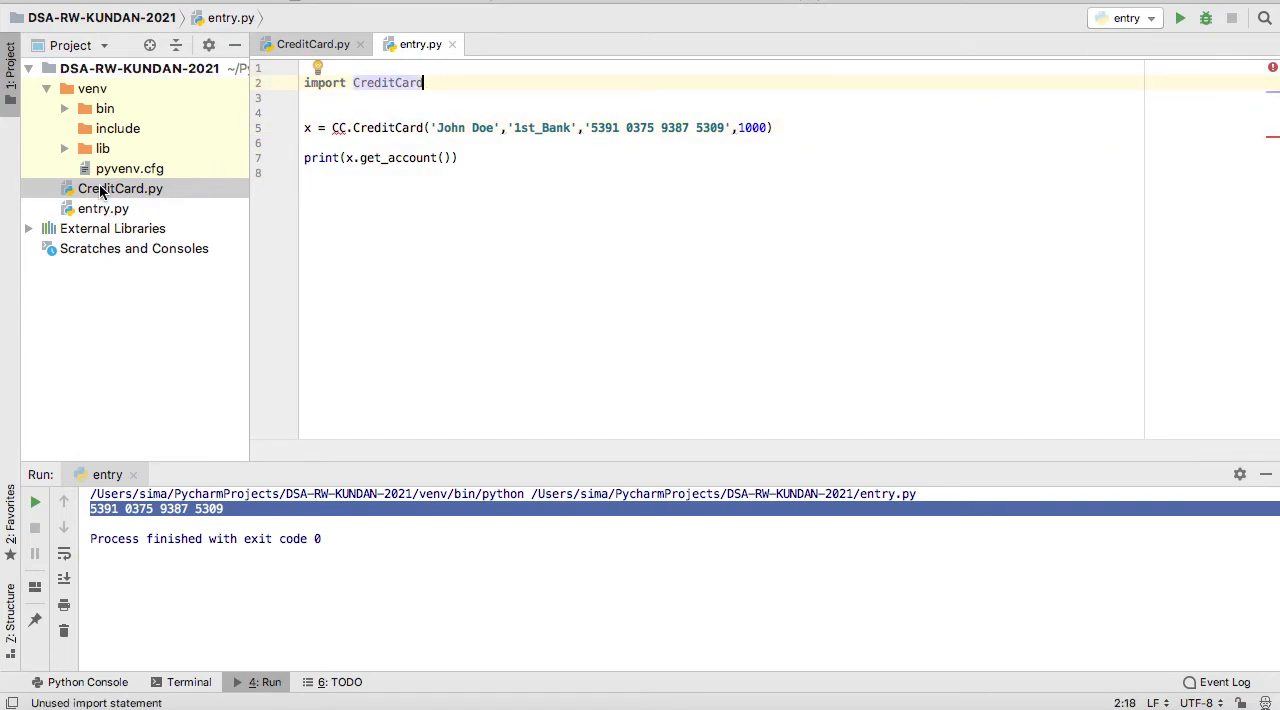
# - Restore the 'as CC' alias on the import CreditCard line after checking get_account
pyautogui.click(120, 188)
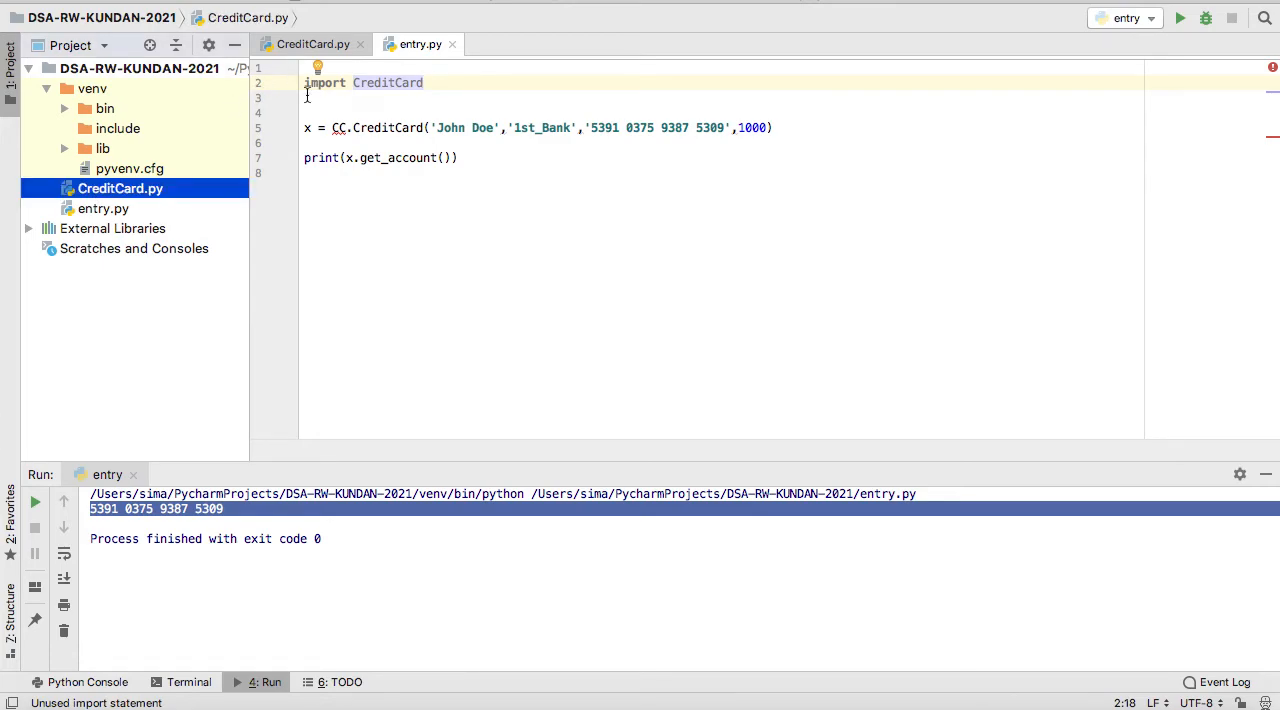
pyautogui.click(312, 44)
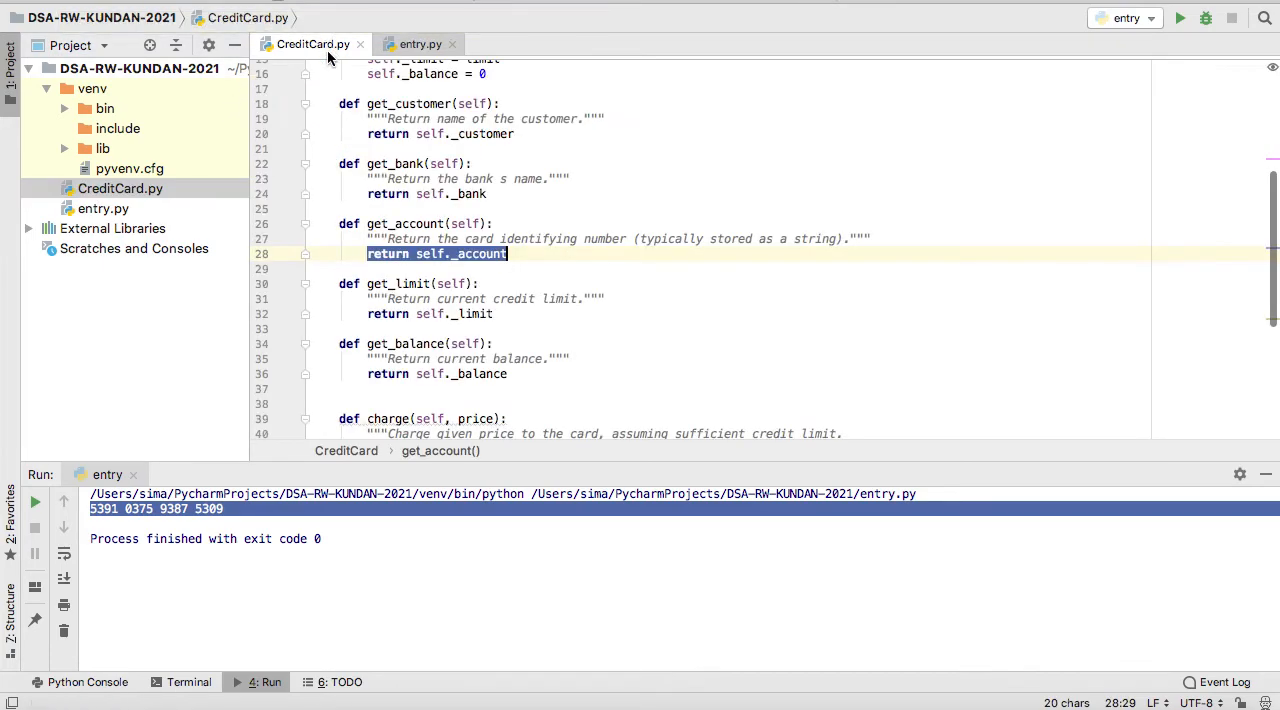
pyautogui.click(420, 44)
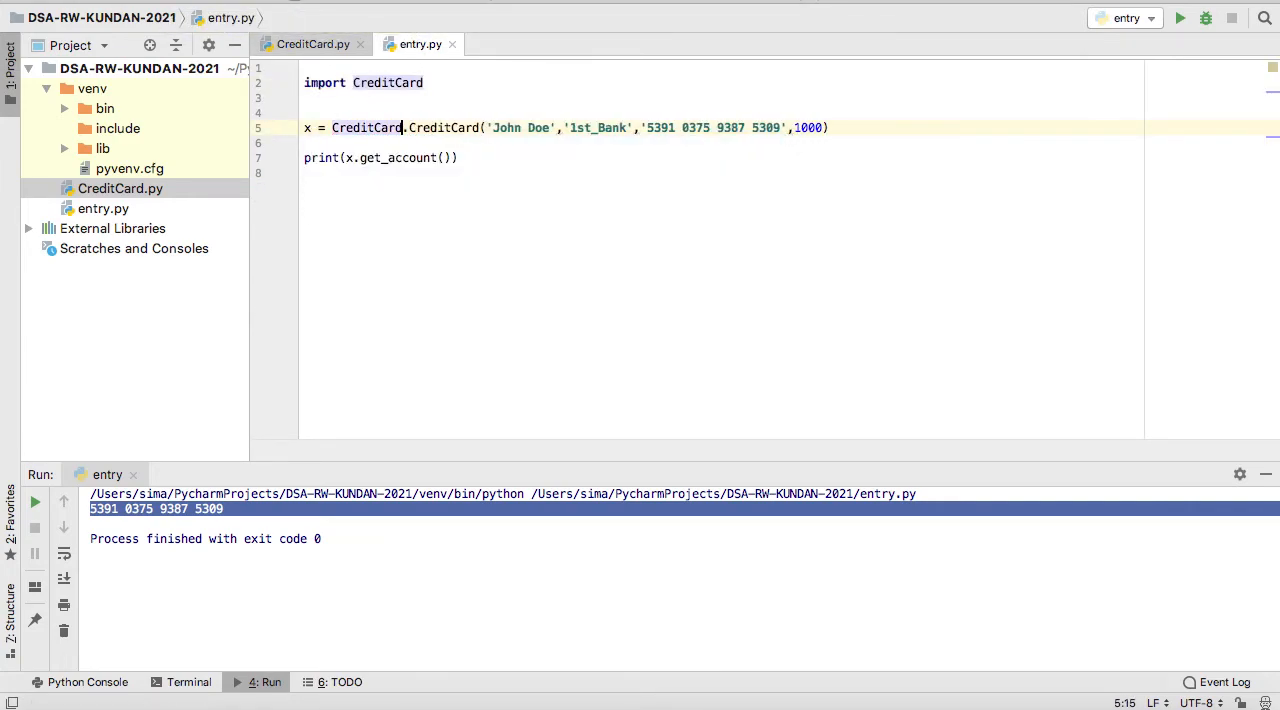
pyautogui.rightClick(420, 44)
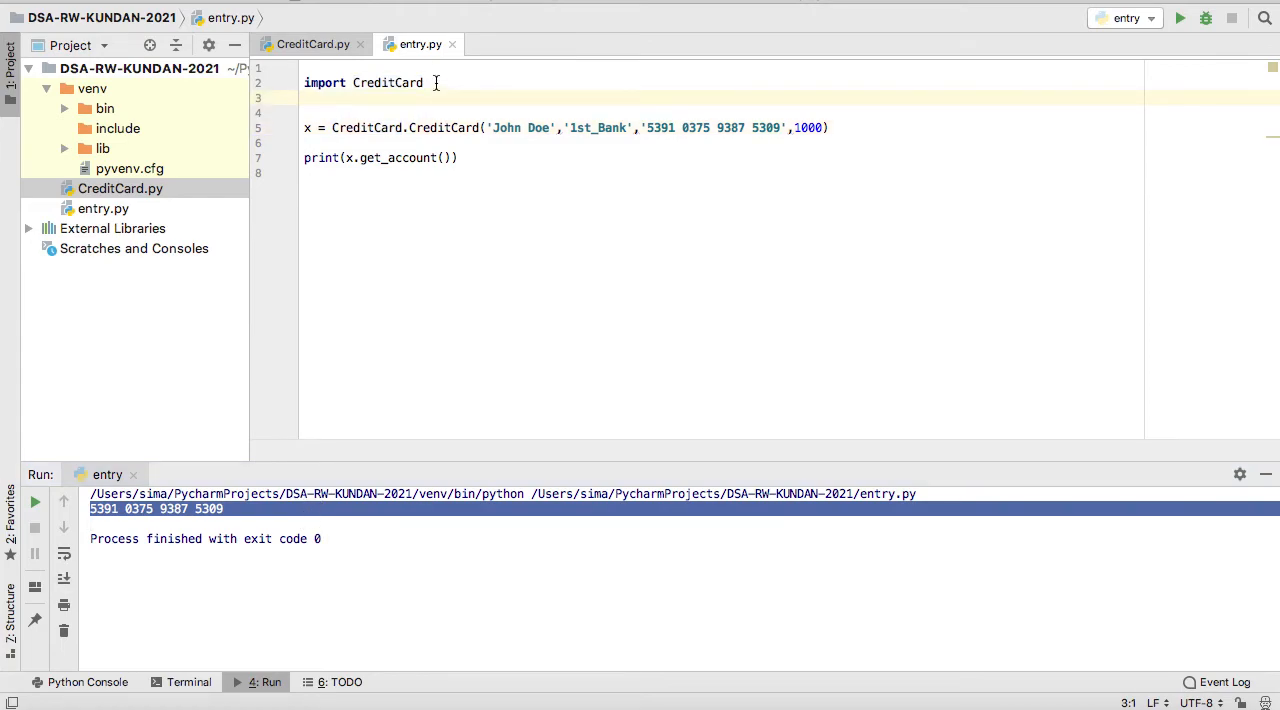
pyautogui.write('as')
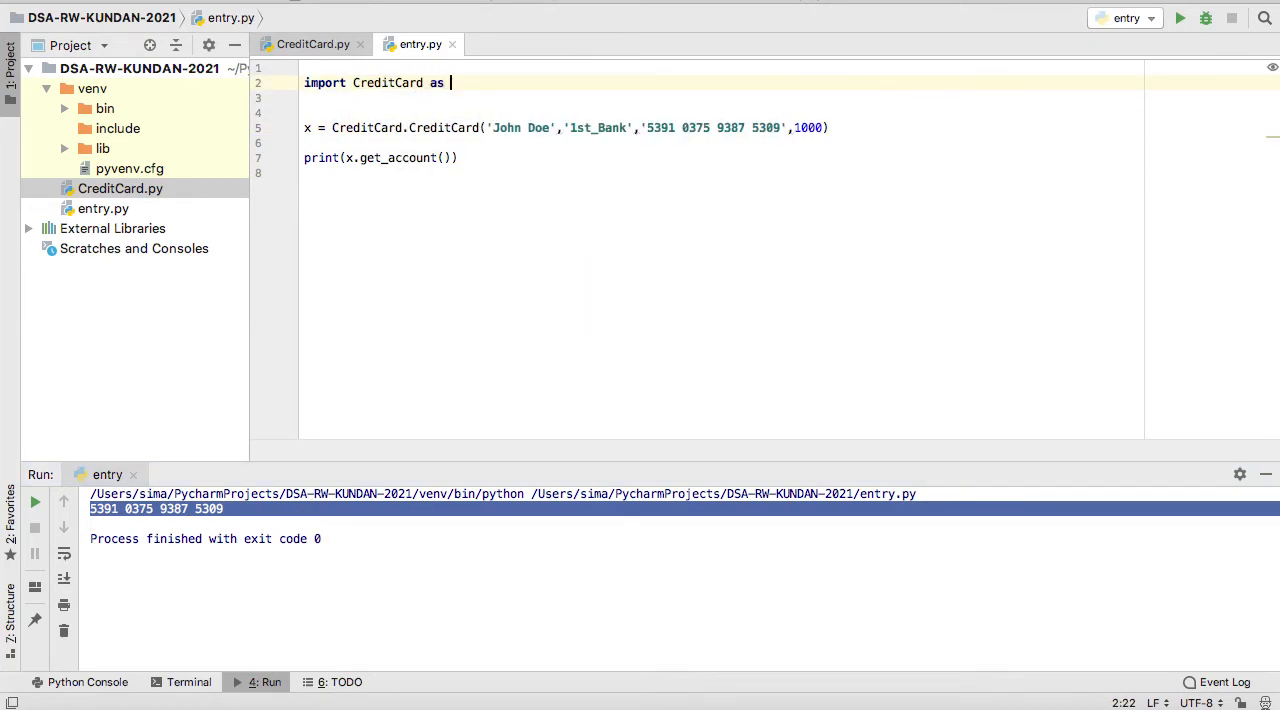
pyautogui.write('CC')
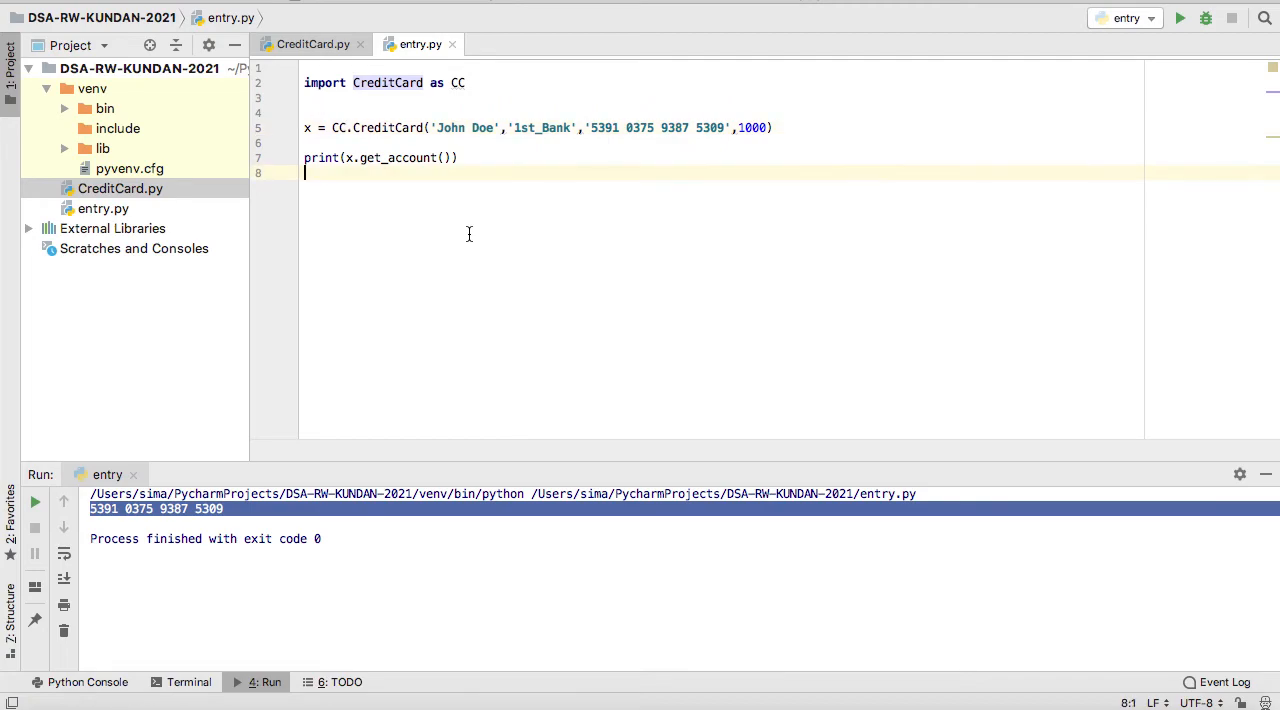
pyautogui.rightClick(418, 44)
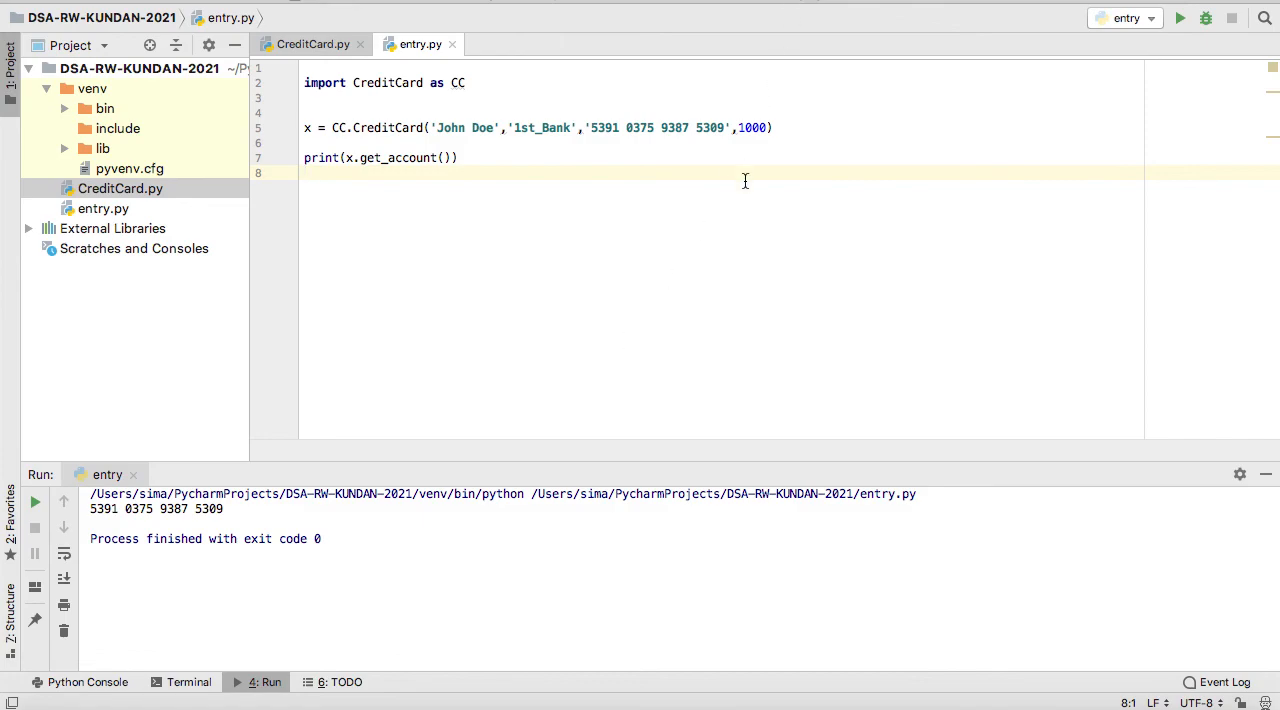
pyautogui.moveTo(740, 208)
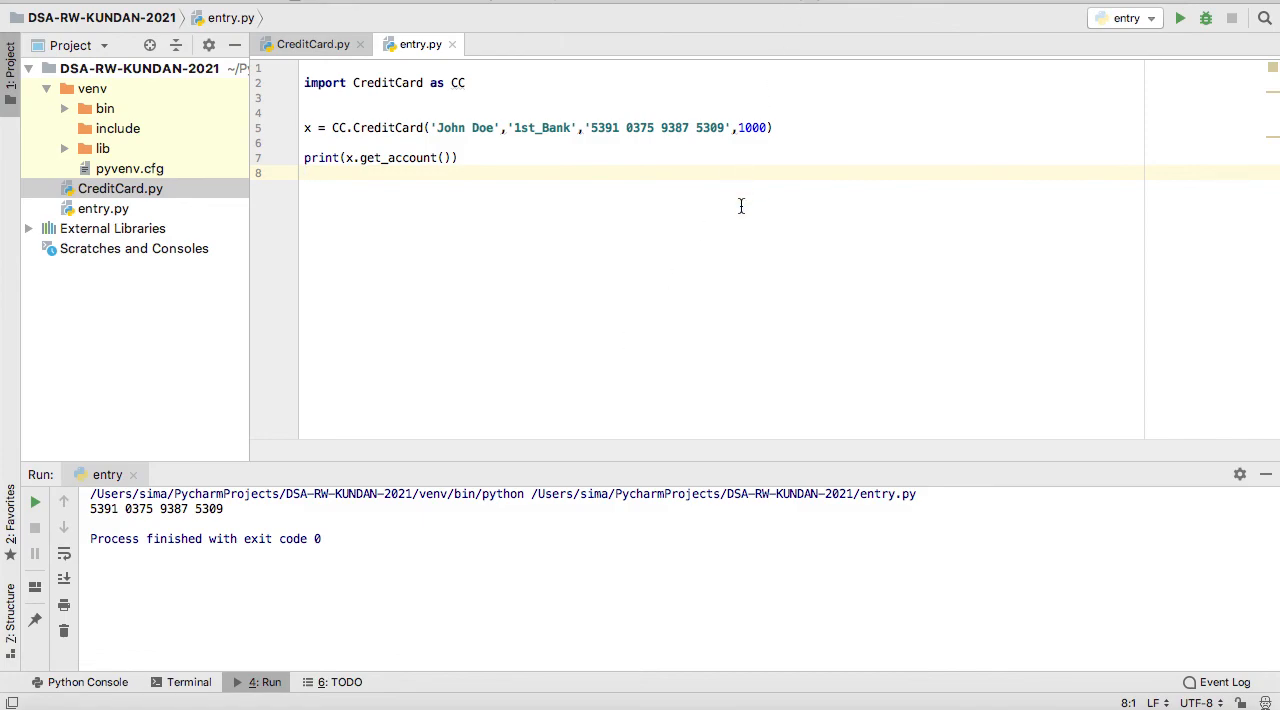